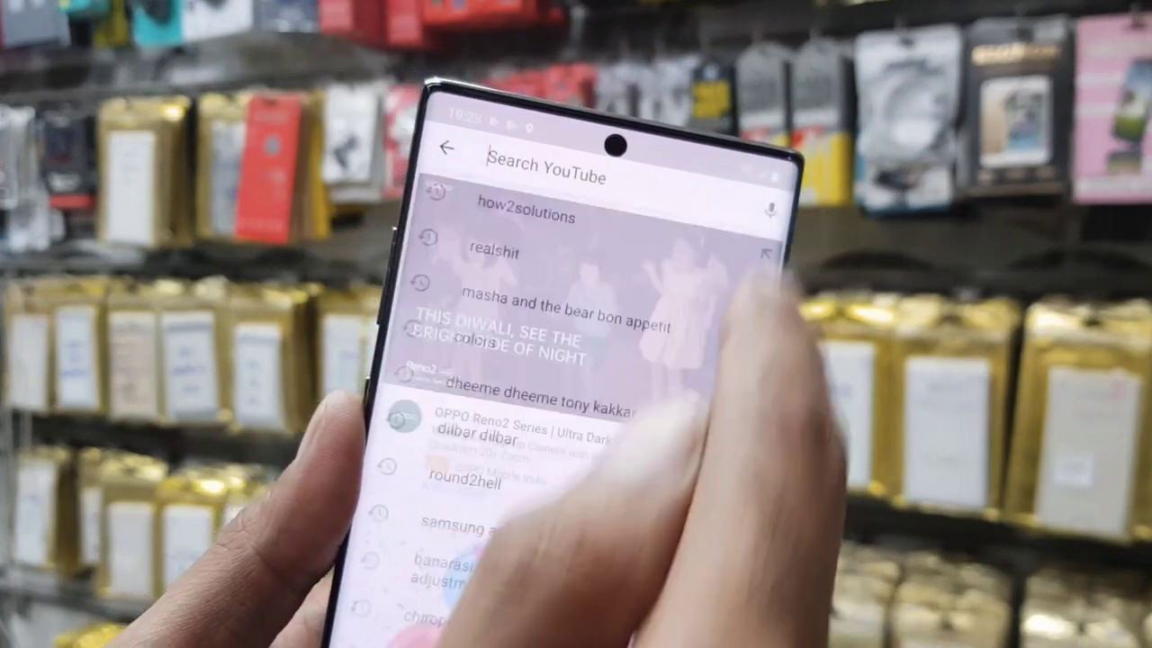
Search Google for 'samsung odin pangu' and open pangu.in's Odin v3.12.3 install guide.
type("ho")
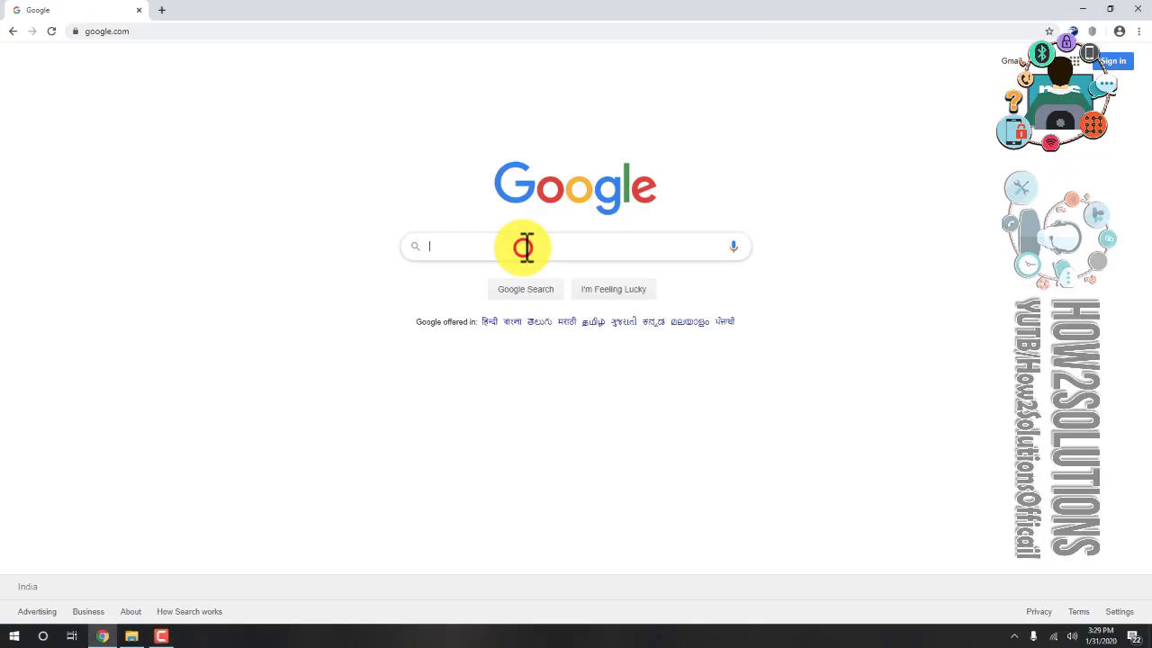
type("samsung")
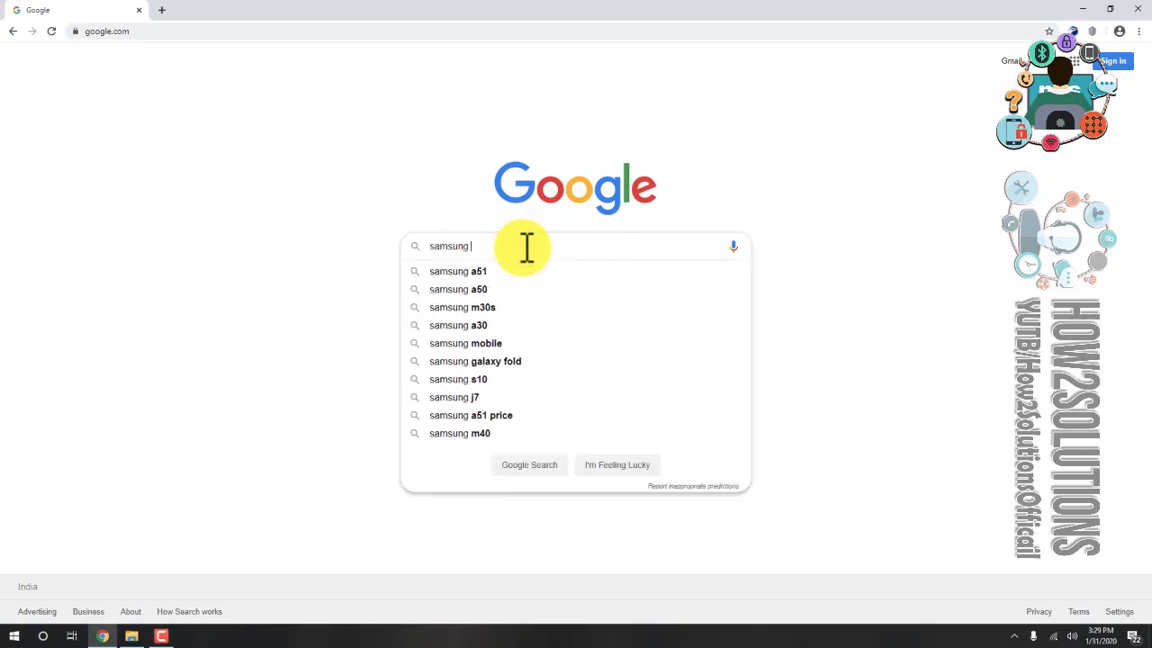
type("odin pangu")
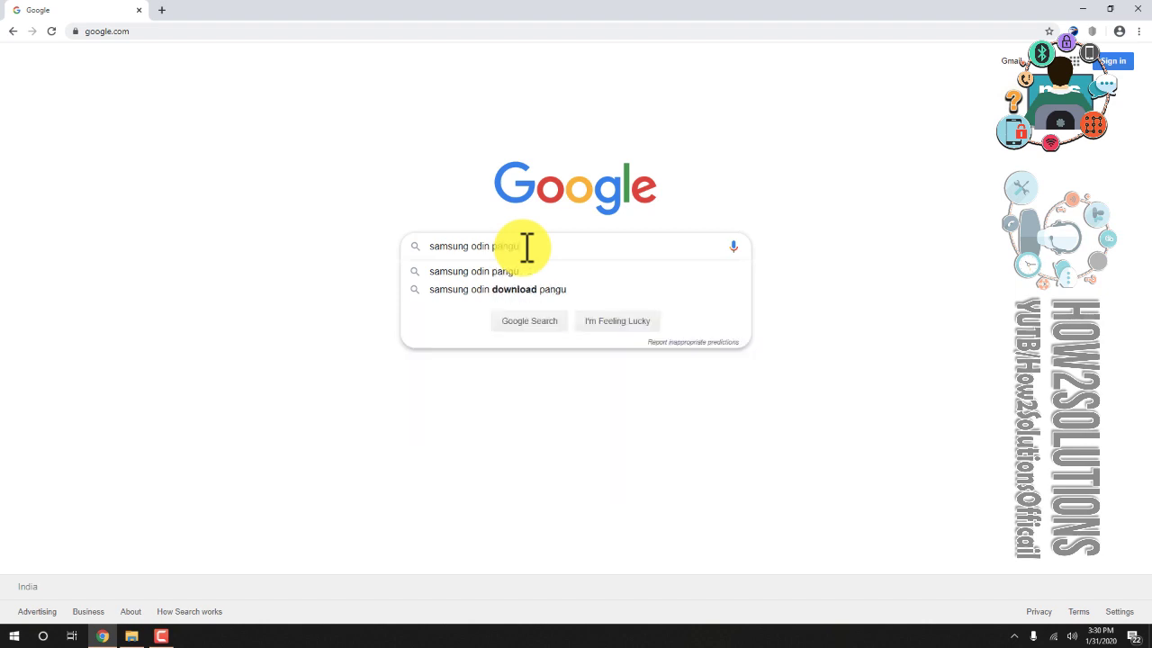
left_click(529, 321)
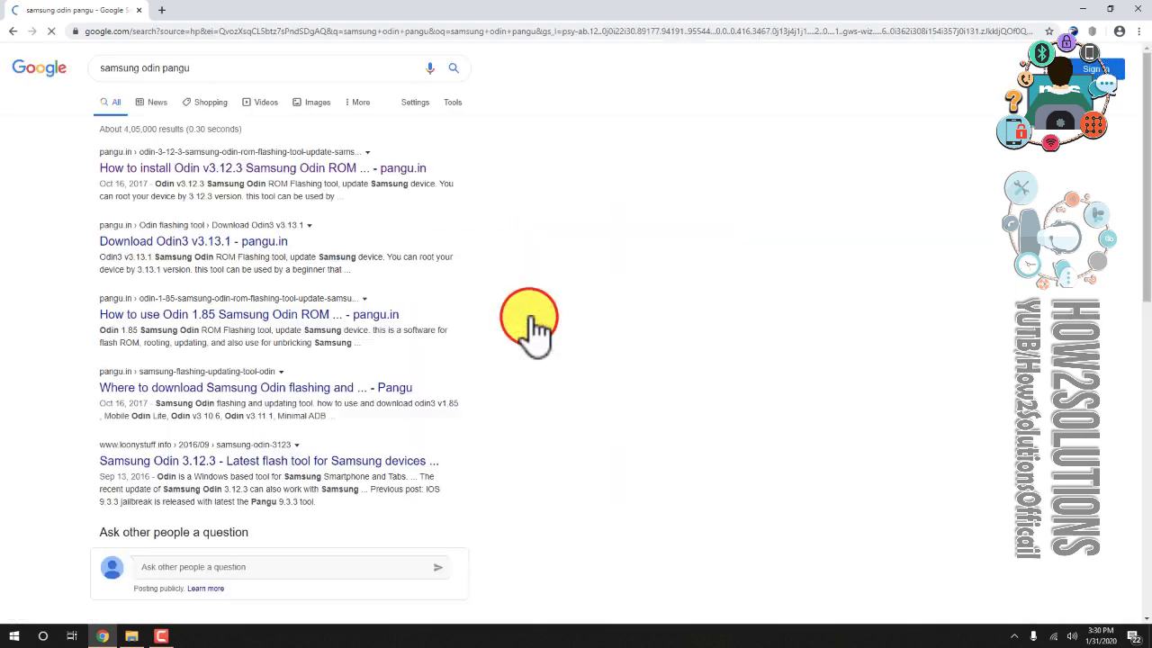
mouse_move(103, 167)
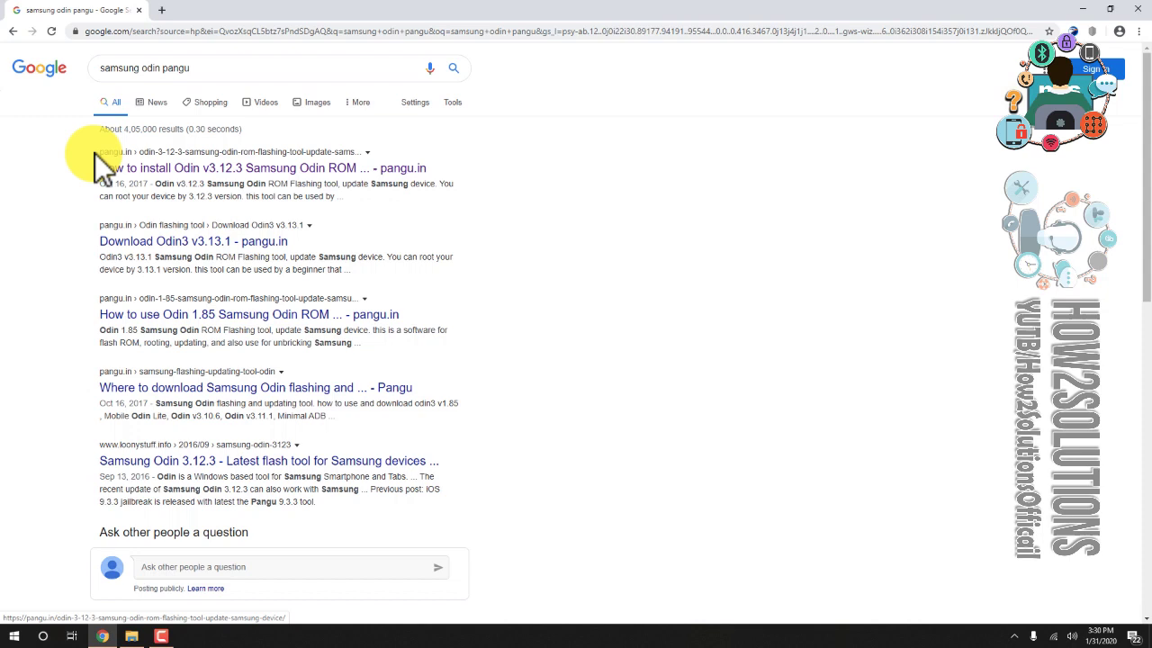
left_click(262, 168)
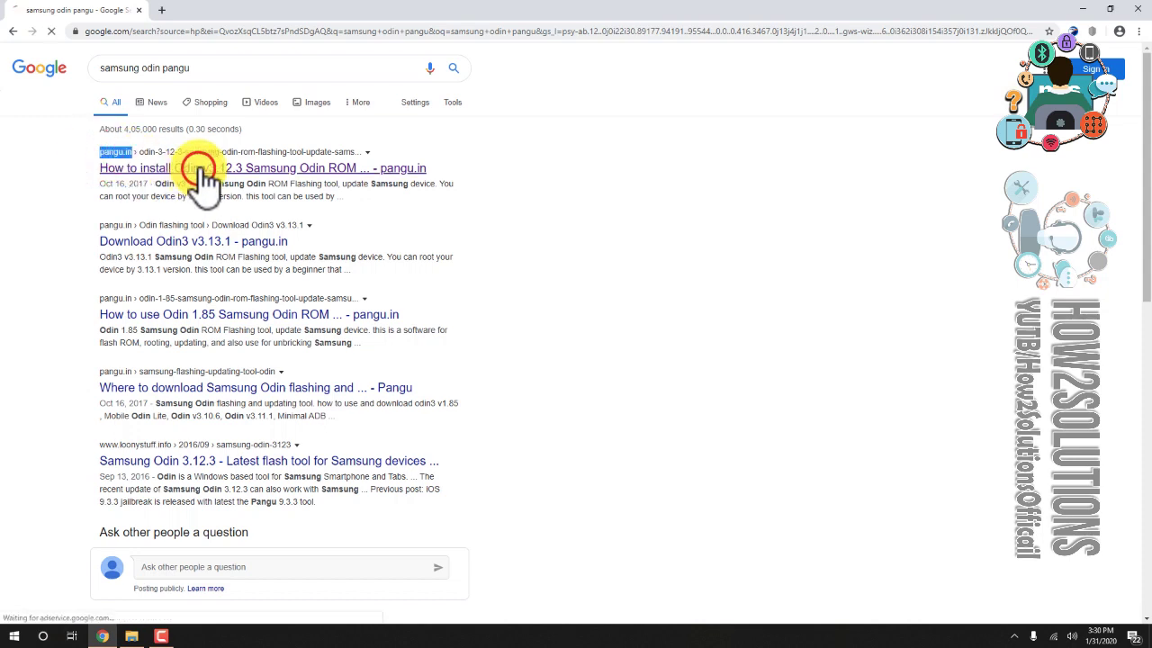
left_click(262, 168)
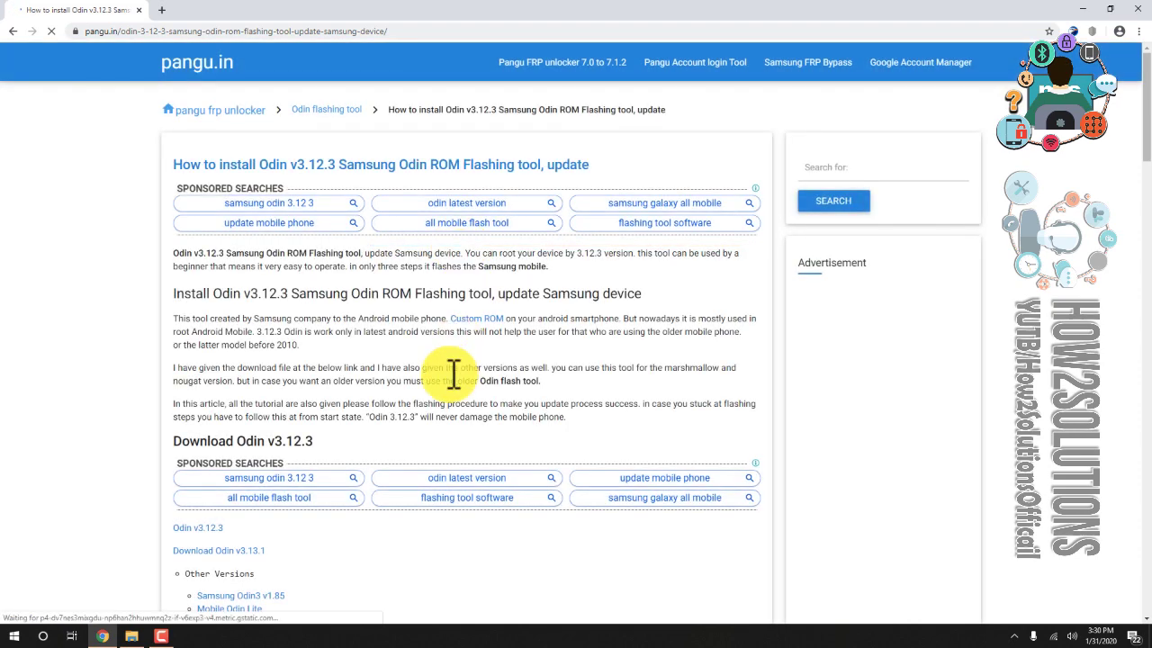
Follow the guide's 'Download Odin v3.13.1' link to FRP-Unlock's download page.
scroll("down", 3)
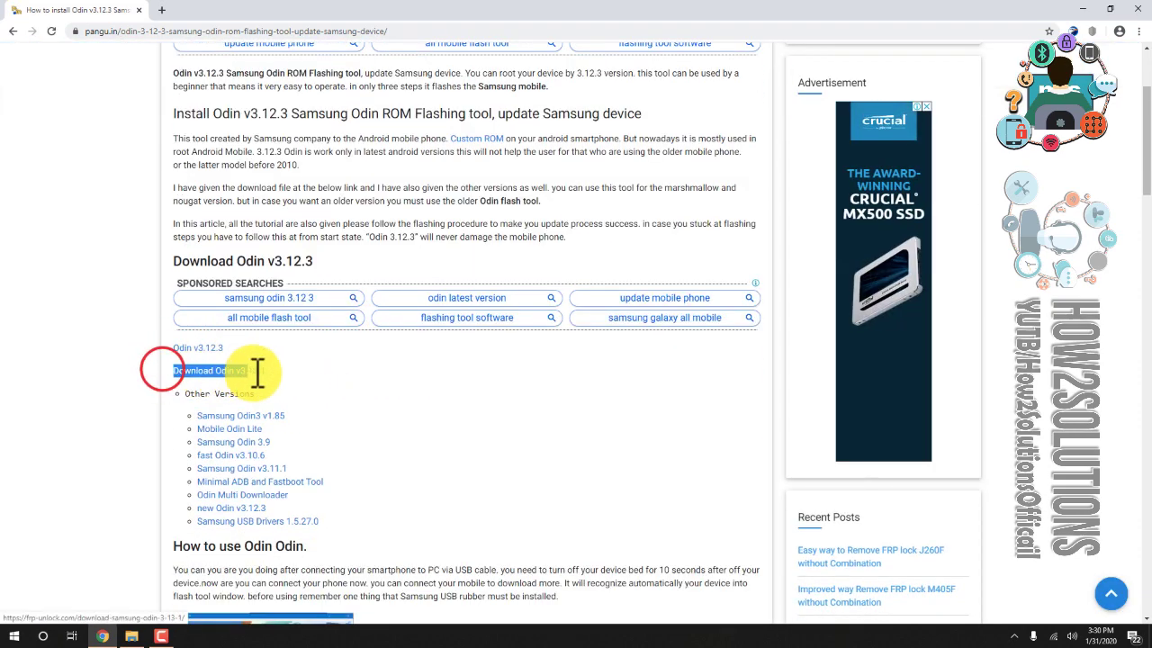
left_click(207, 370)
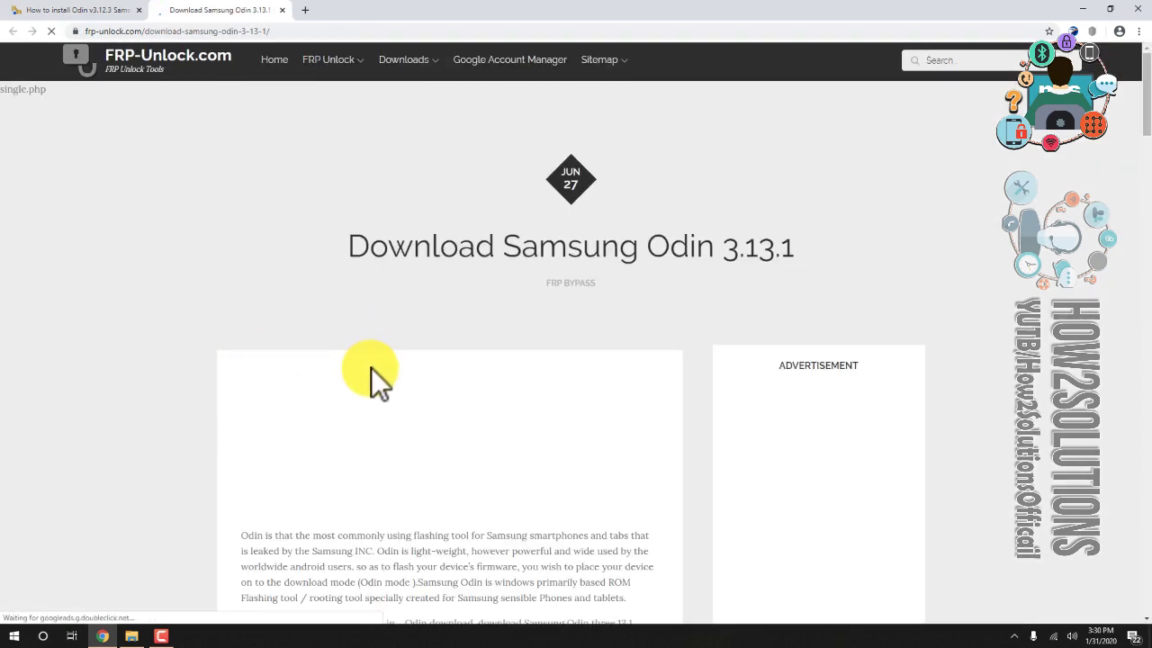
scroll("down", 3)
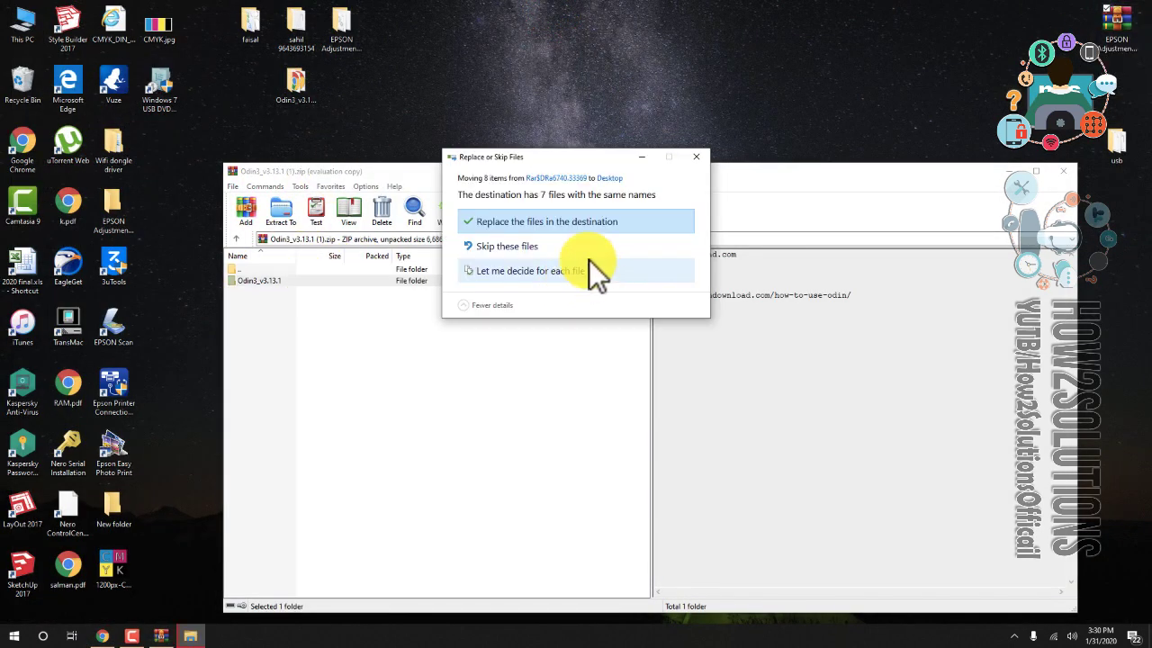
Overwrite existing files while extracting Odin3_v3.13.1, then open its desktop folder.
left_click(547, 221)
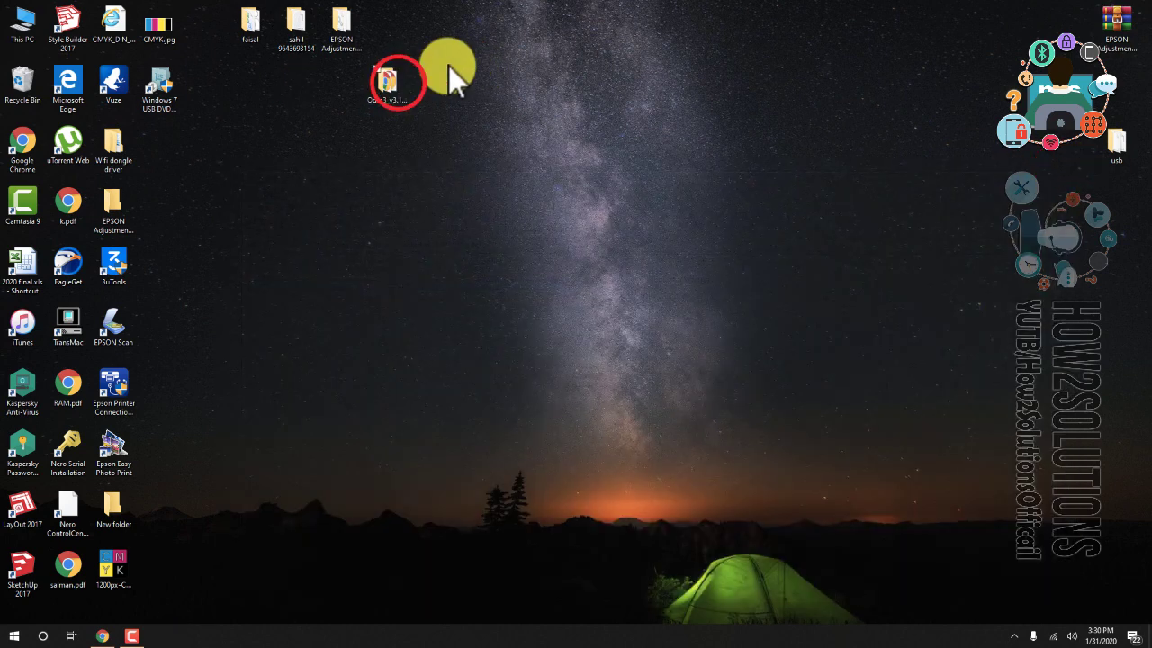
double_click(384, 81)
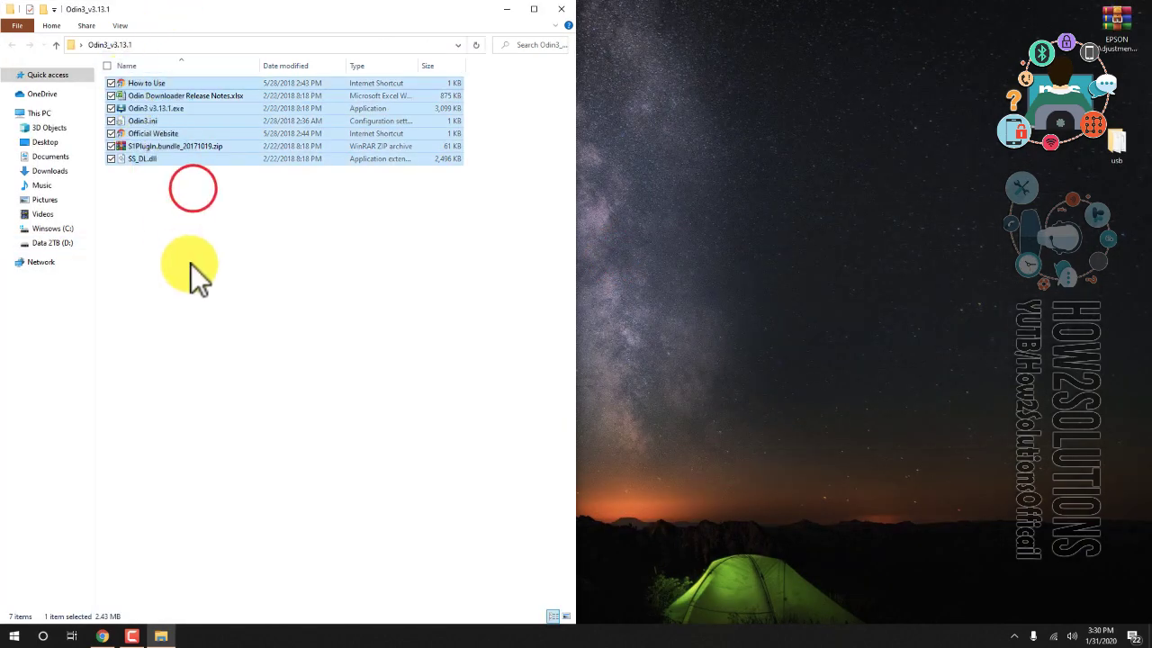
left_click(158, 108)
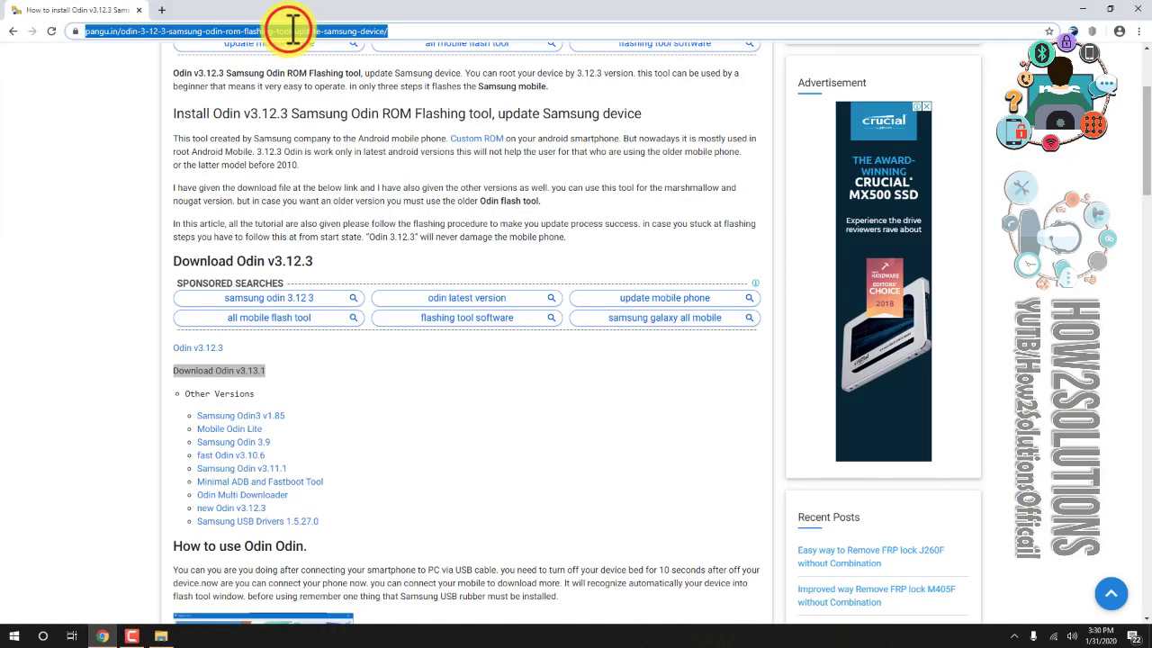
Search 'samsung combination' and go to the combinationfirmware.com result.
type("samsung combination")
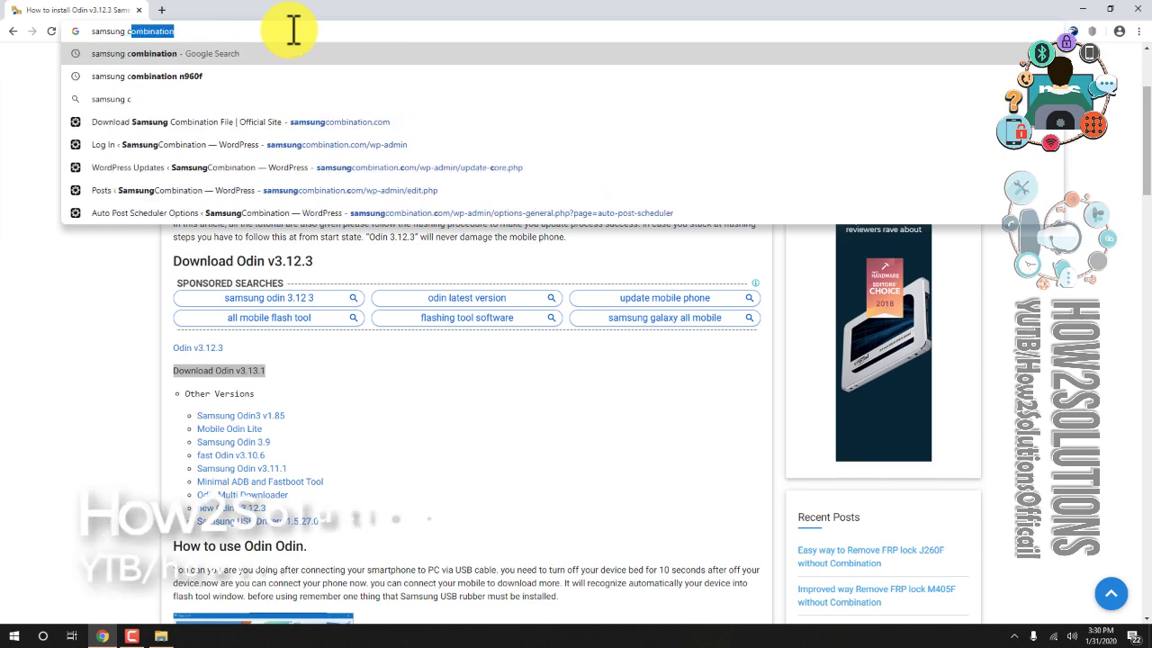
key("Return")
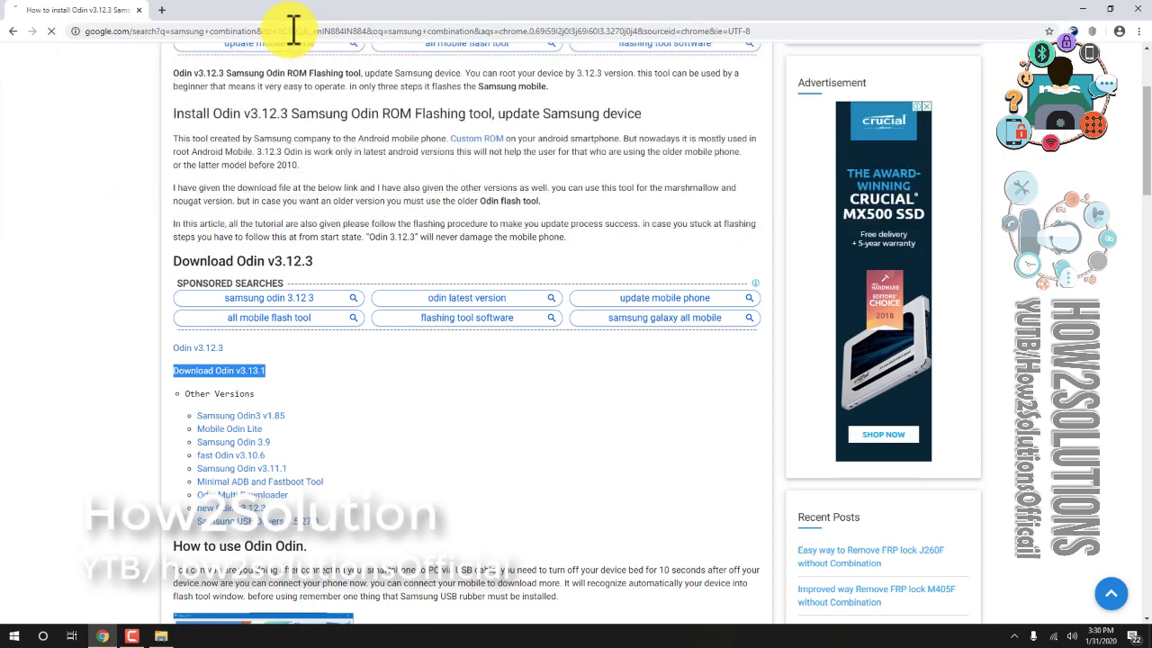
left_click(13, 30)
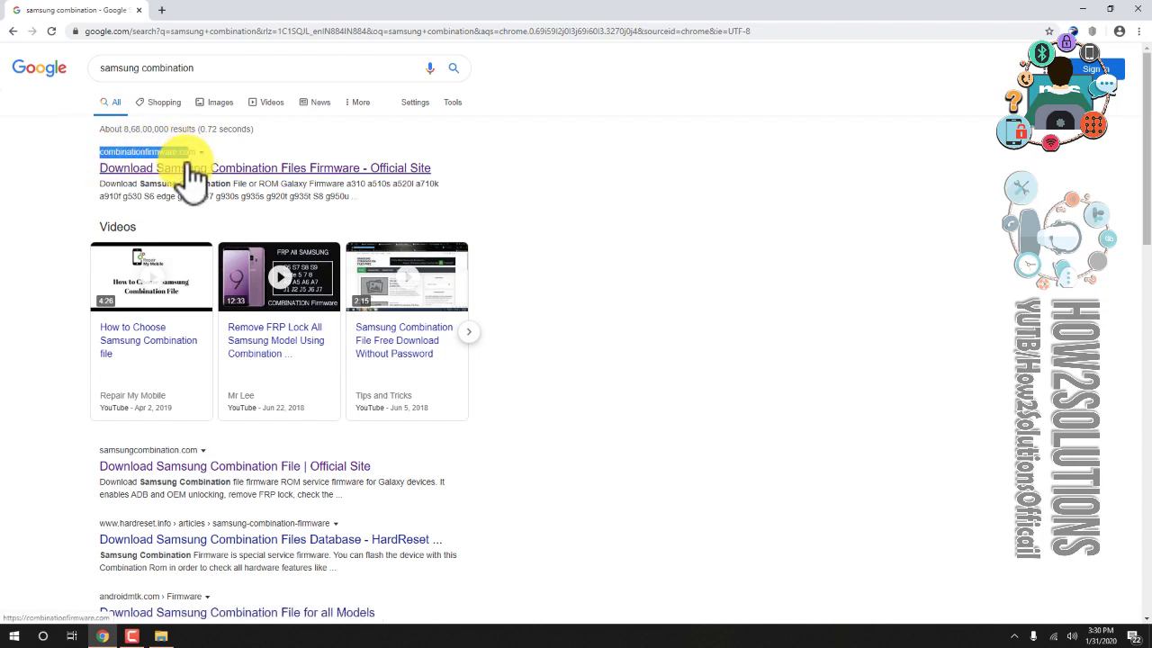
left_click(264, 167)
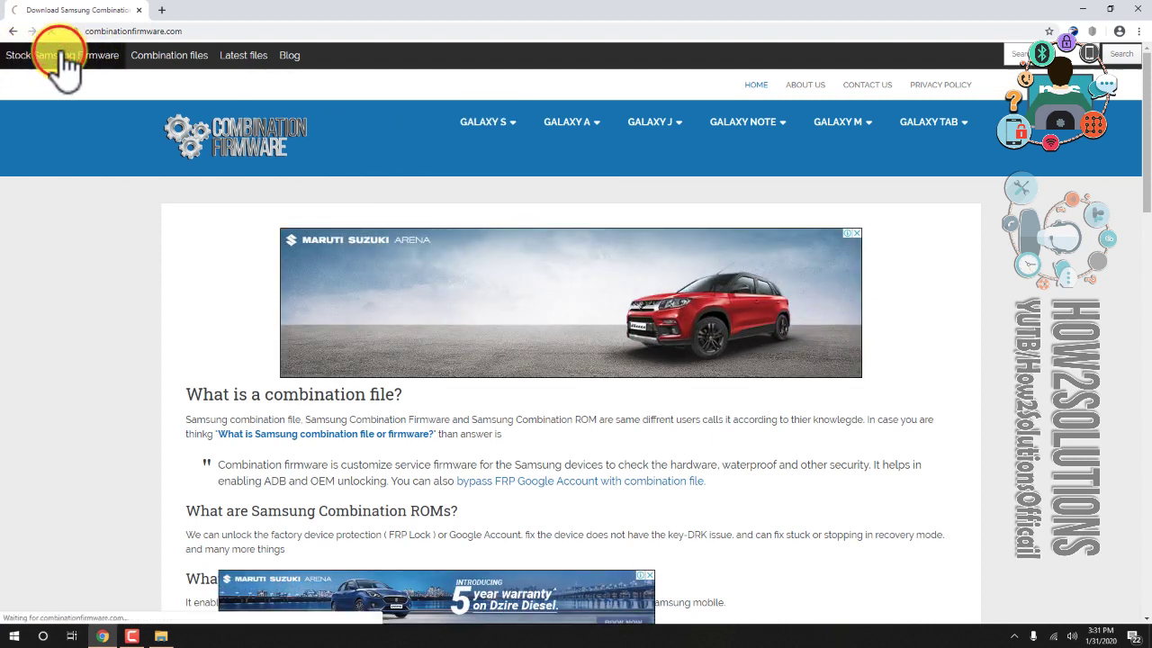
Find 'note 9' in Stock Samsung Firmware, open Galaxy Note 9, and scroll to N960F.
left_click(62, 55)
type("nmo")
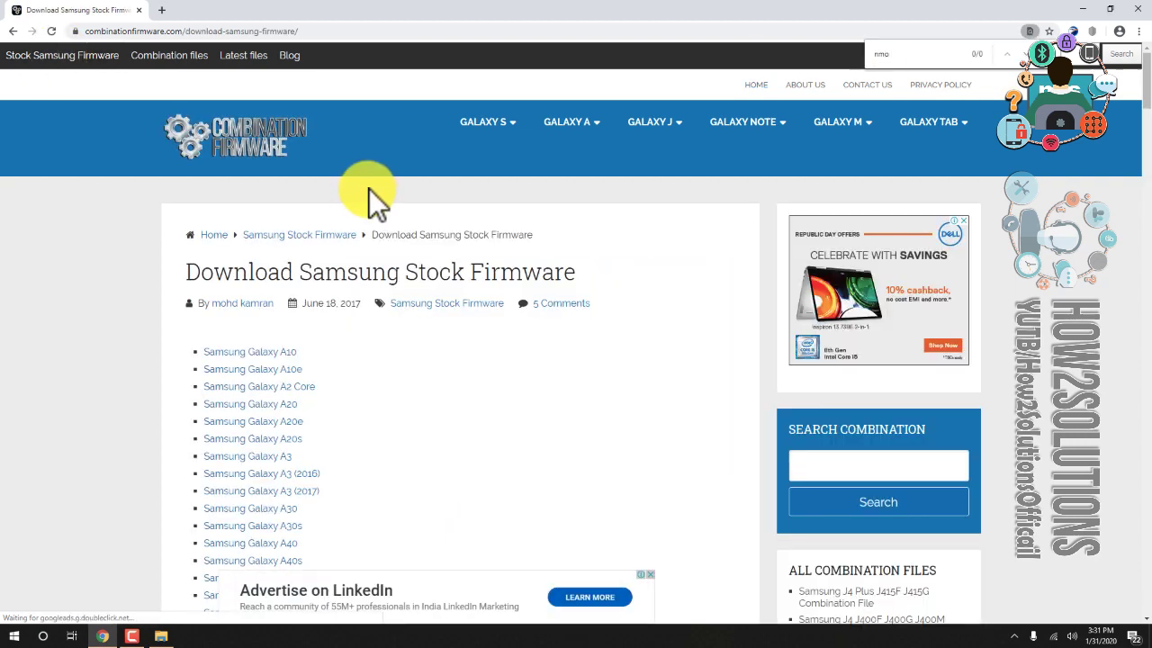
type("note 9")
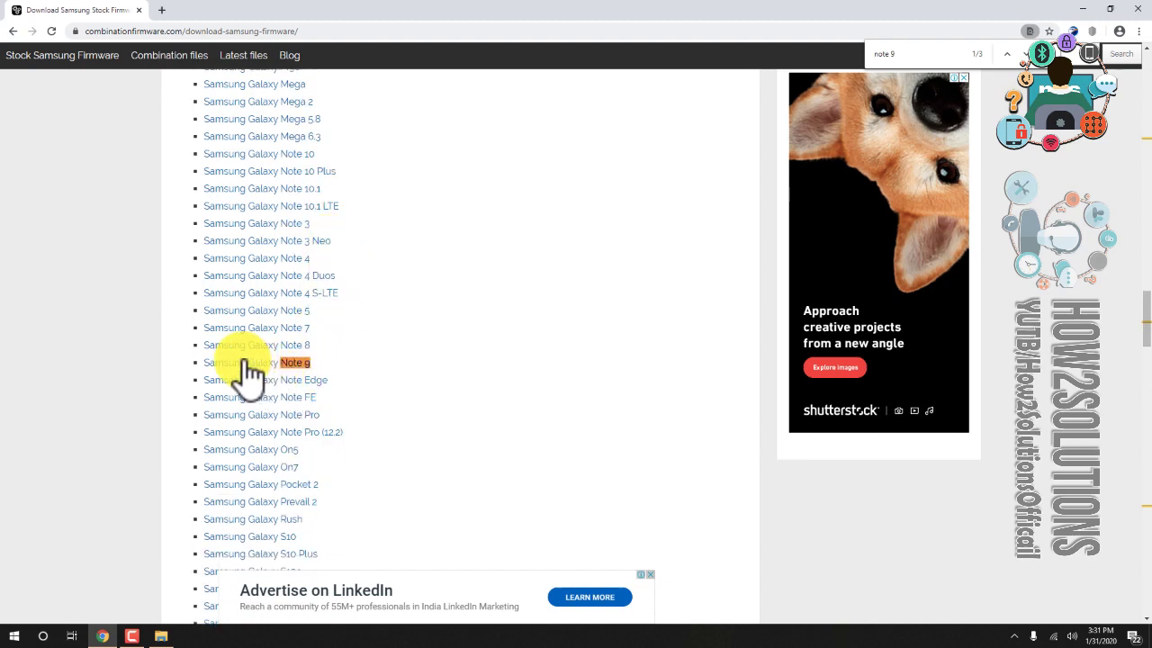
left_click(261, 362)
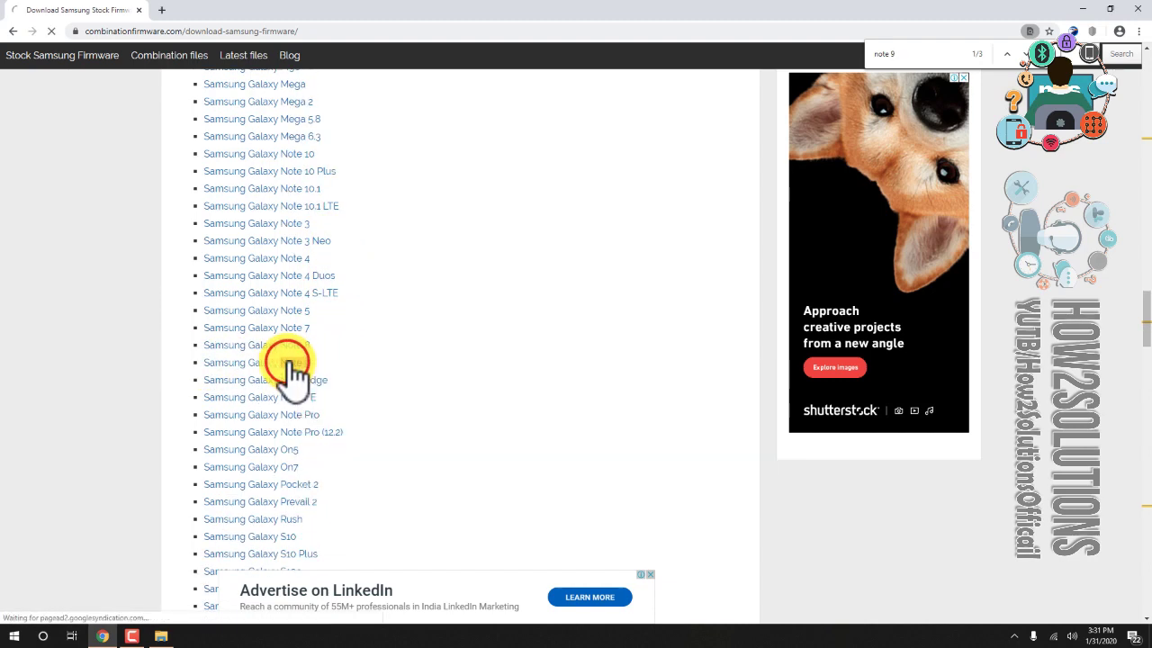
left_click(258, 362)
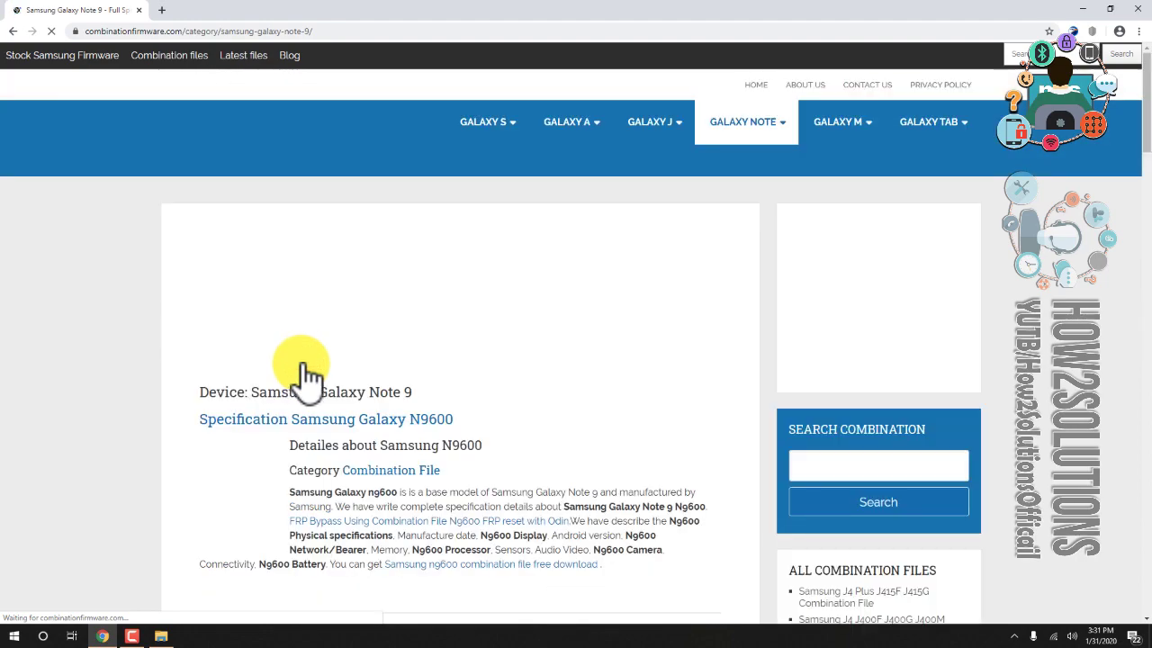
scroll("down", 3)
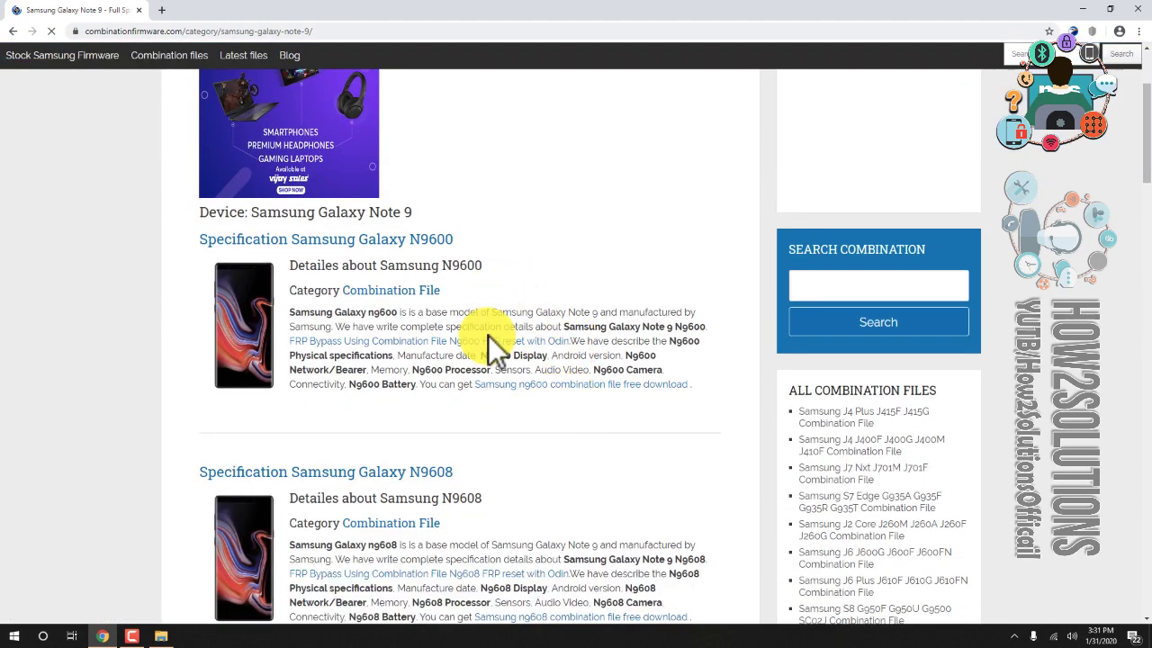
scroll("down", 3)
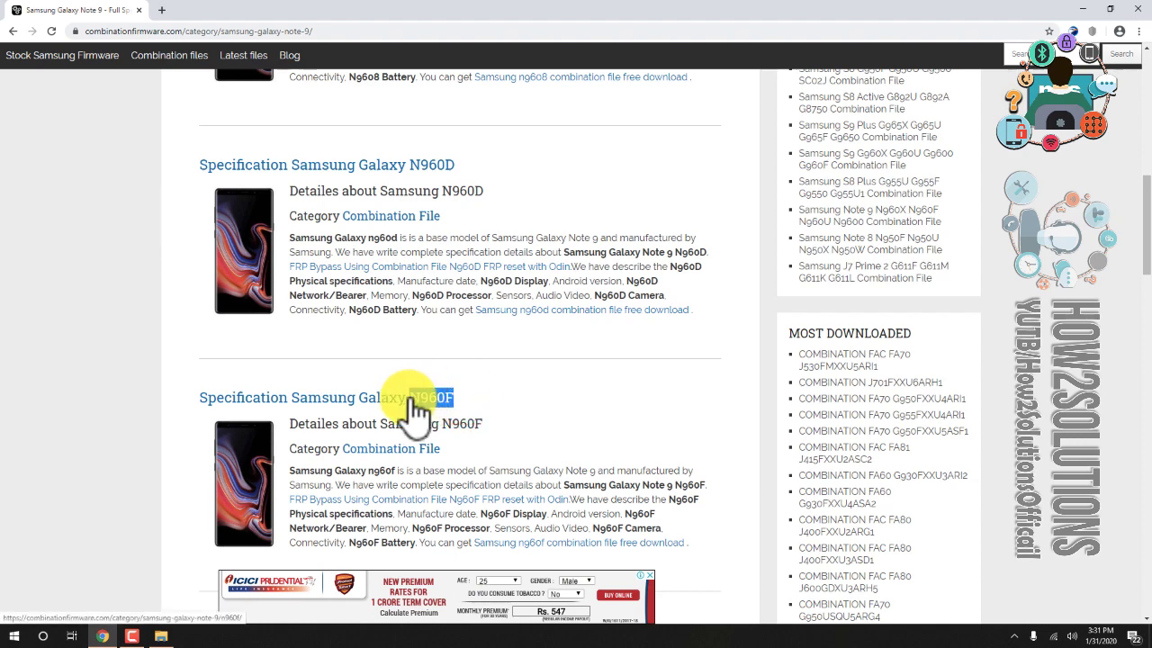
left_click(430, 397)
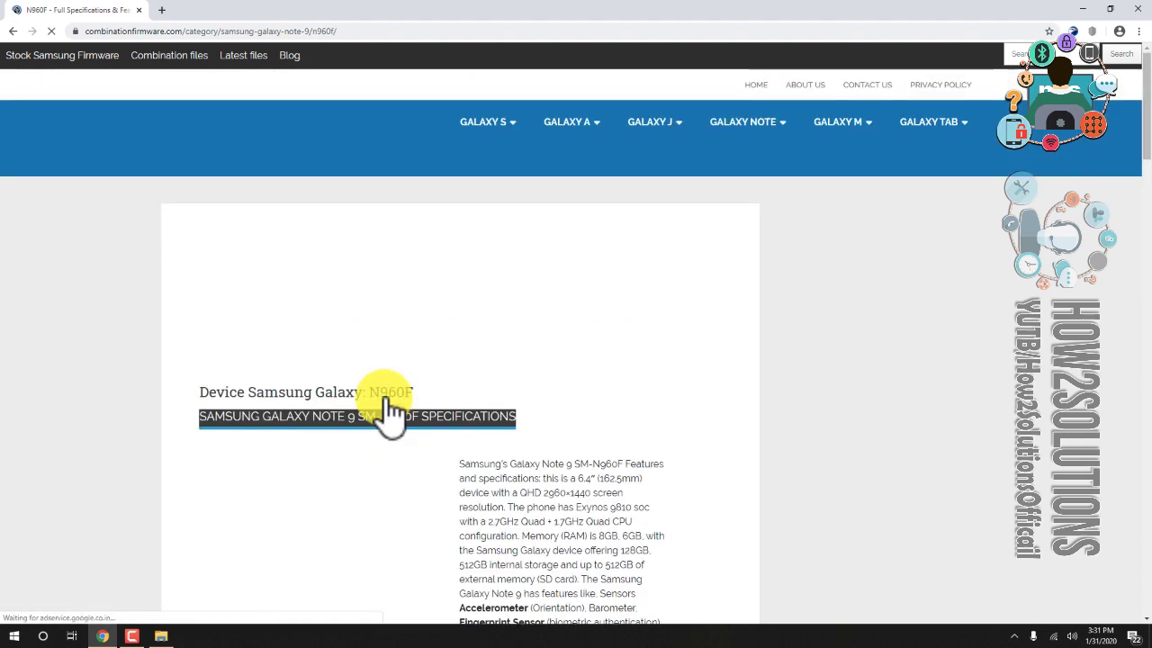
scroll("down", 3)
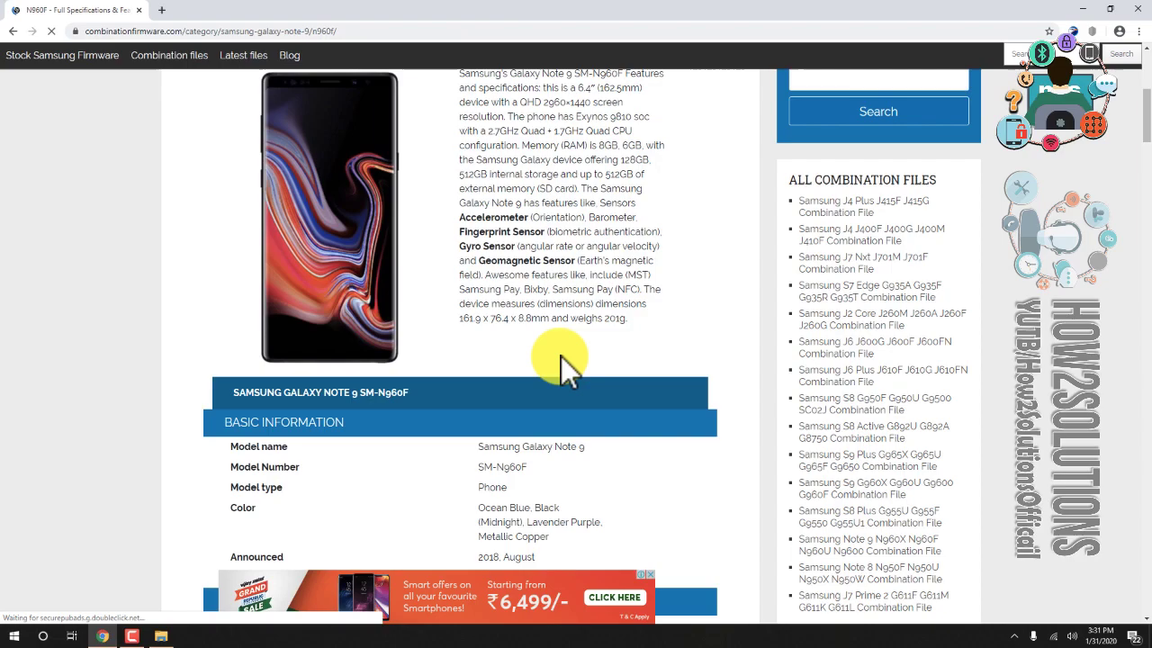
scroll("down", 3)
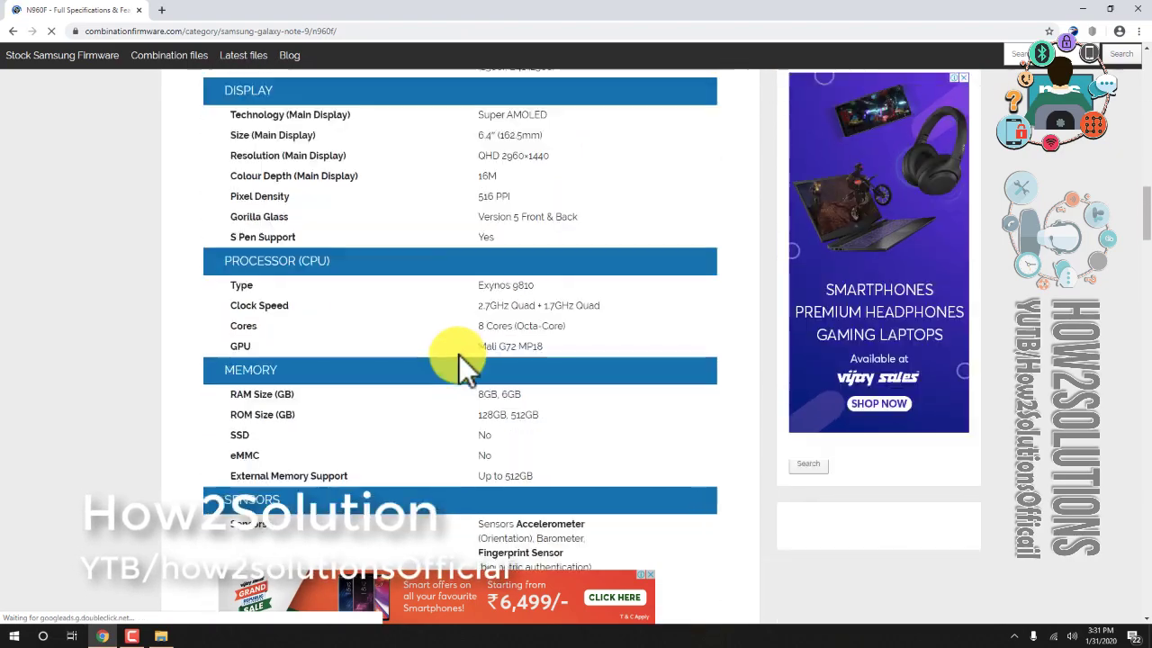
scroll("down", 3)
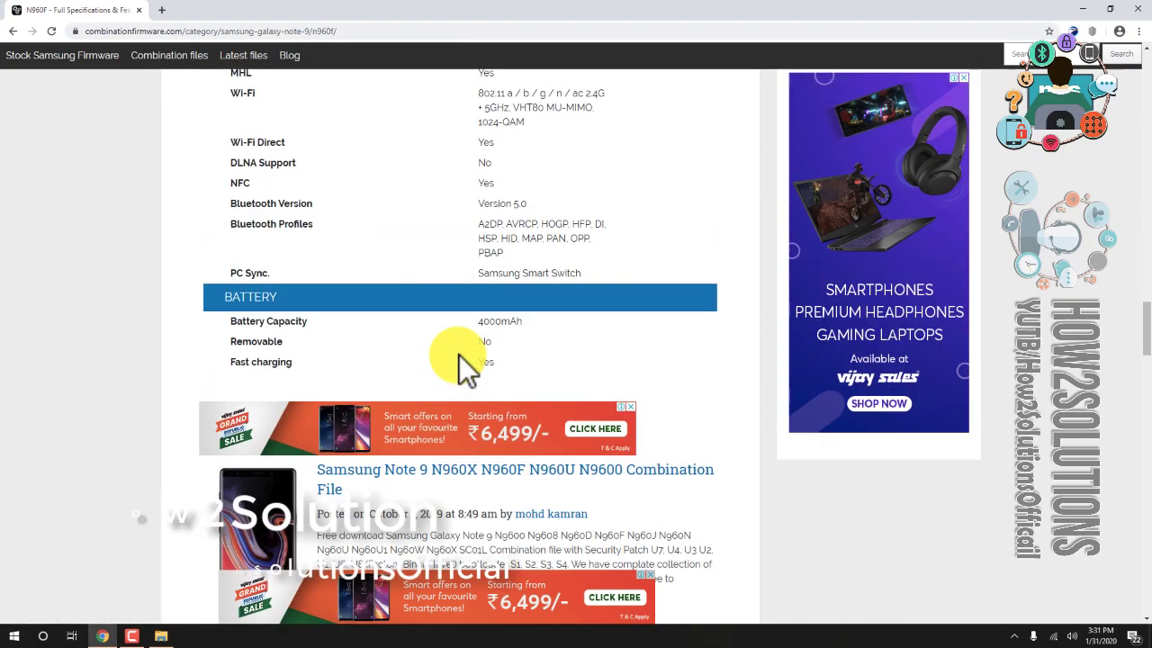
scroll("down", 3)
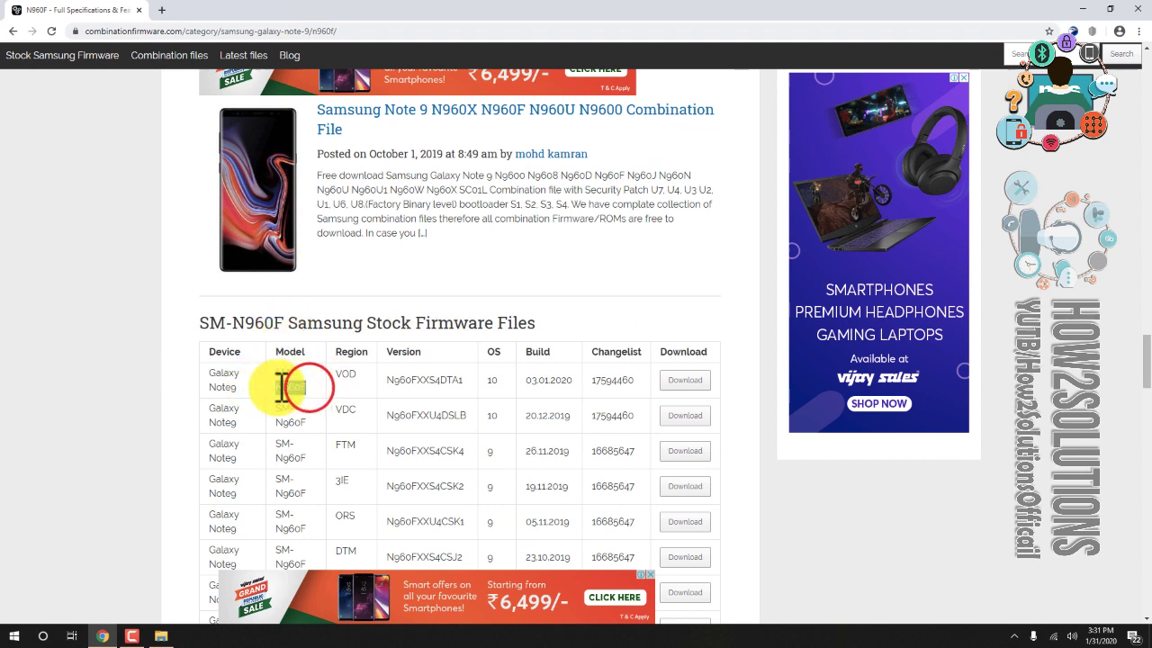
scroll("down", 3)
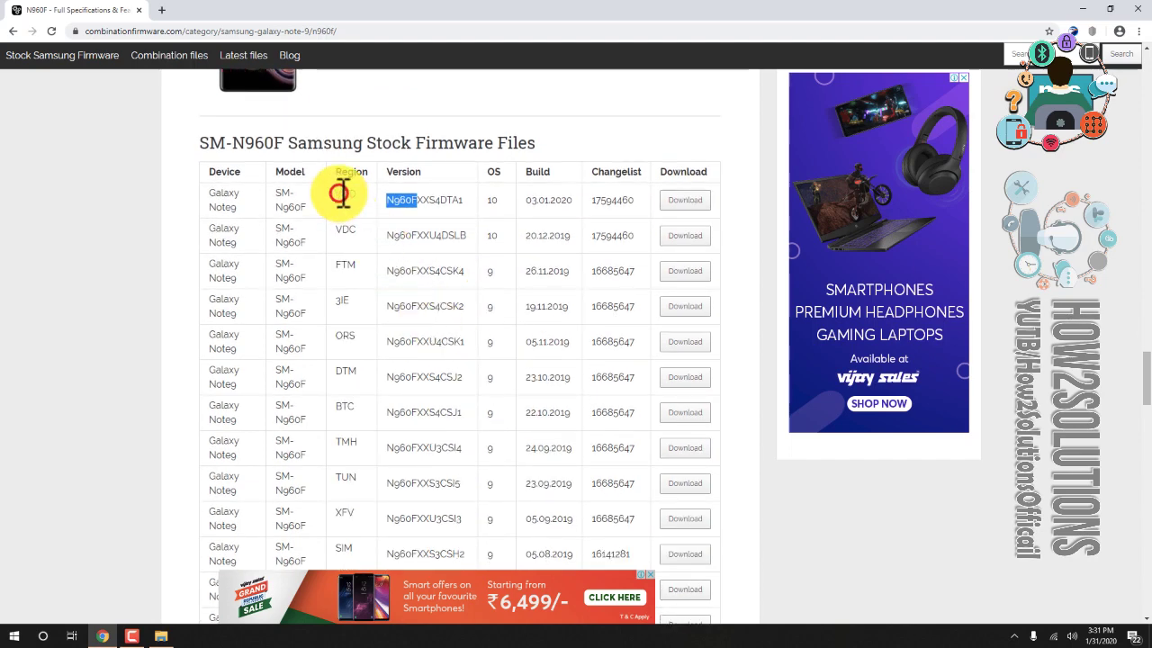
scroll("down", 3)
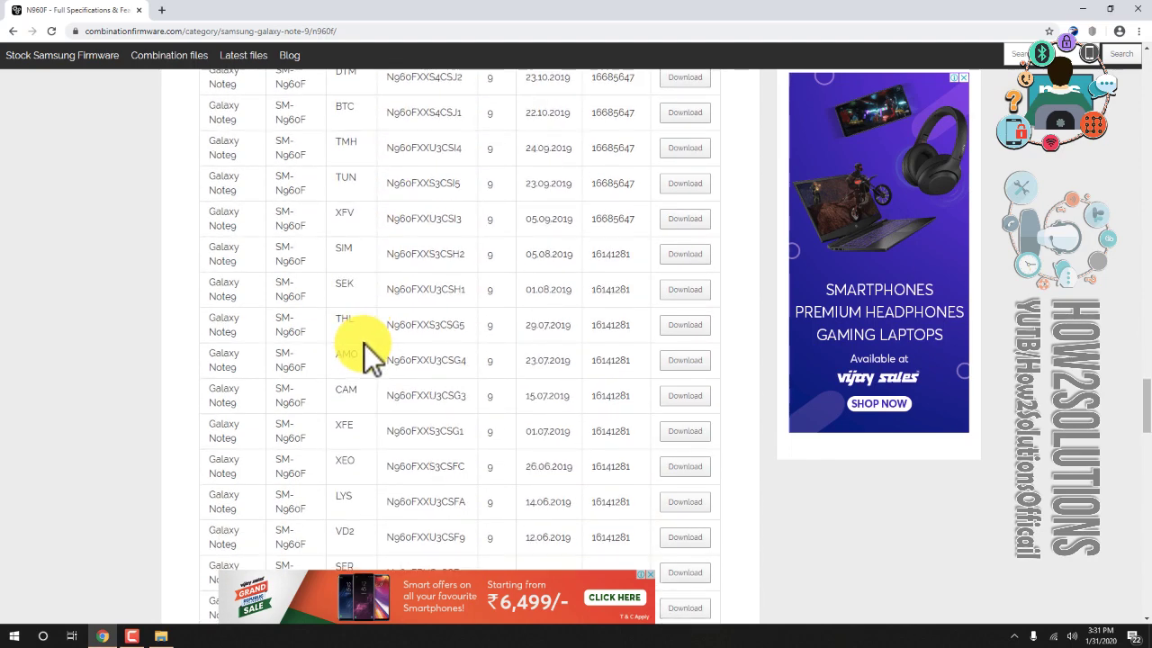
scroll("down", 3)
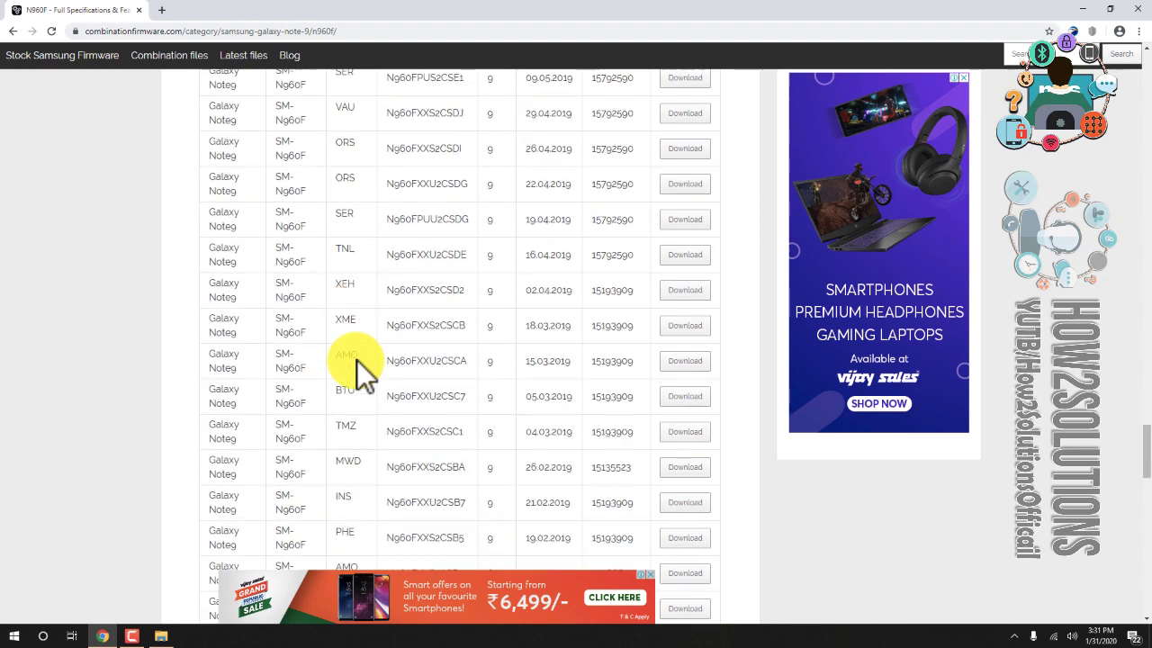
scroll("down", 3)
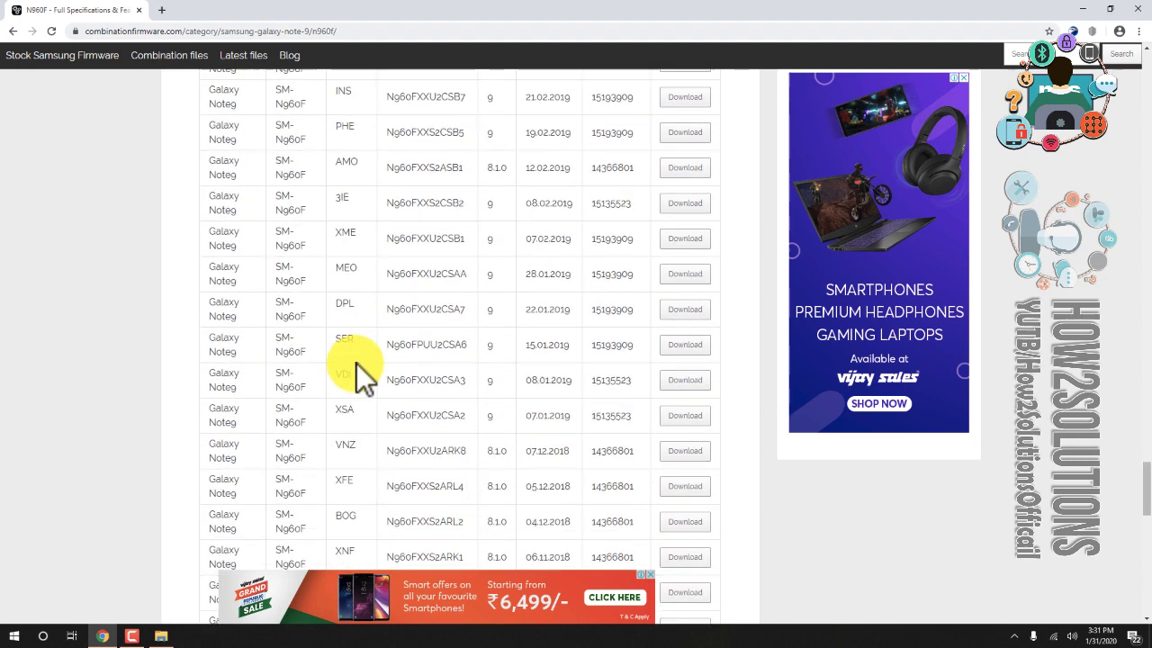
scroll("down", 3)
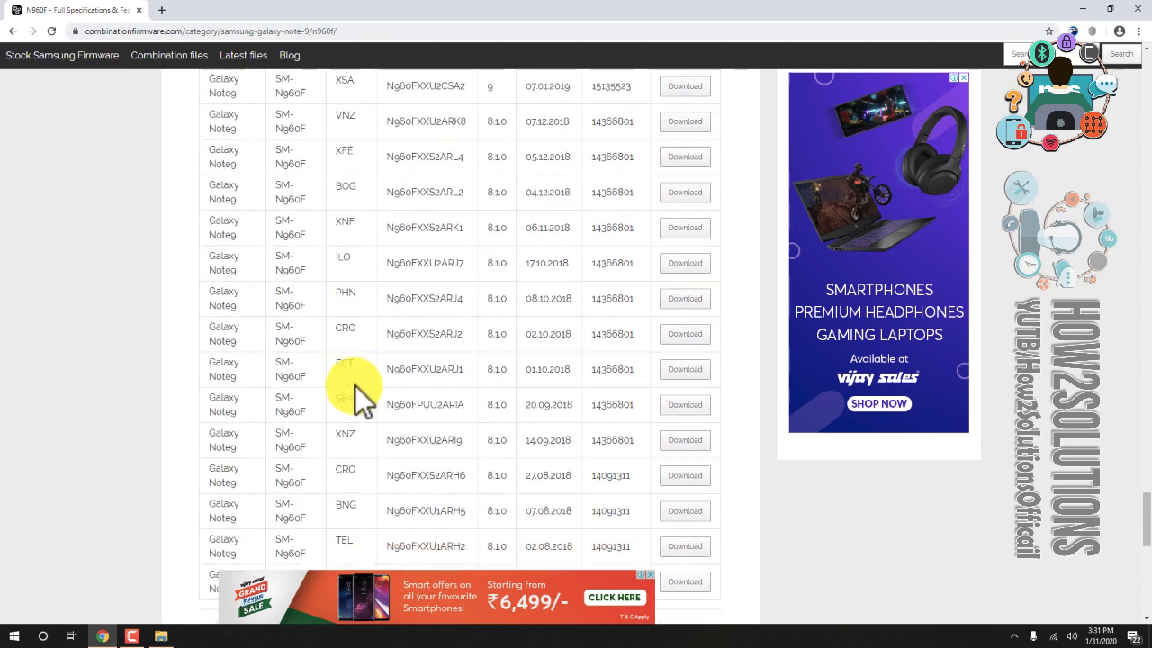
scroll("up", 3)
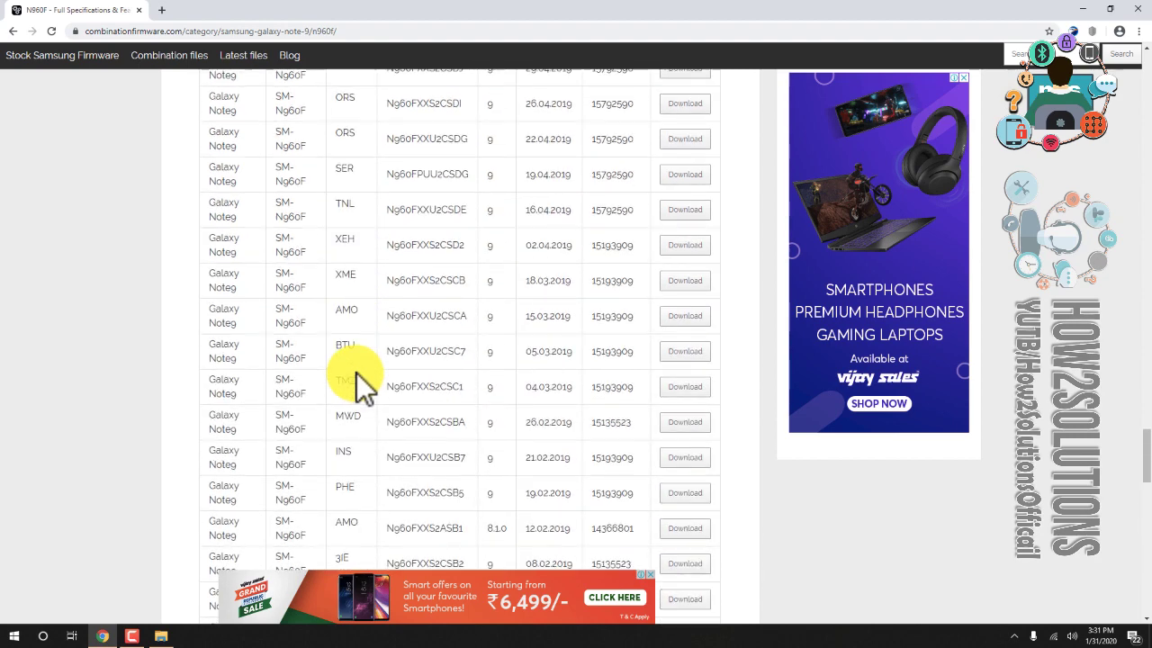
scroll("down", 3)
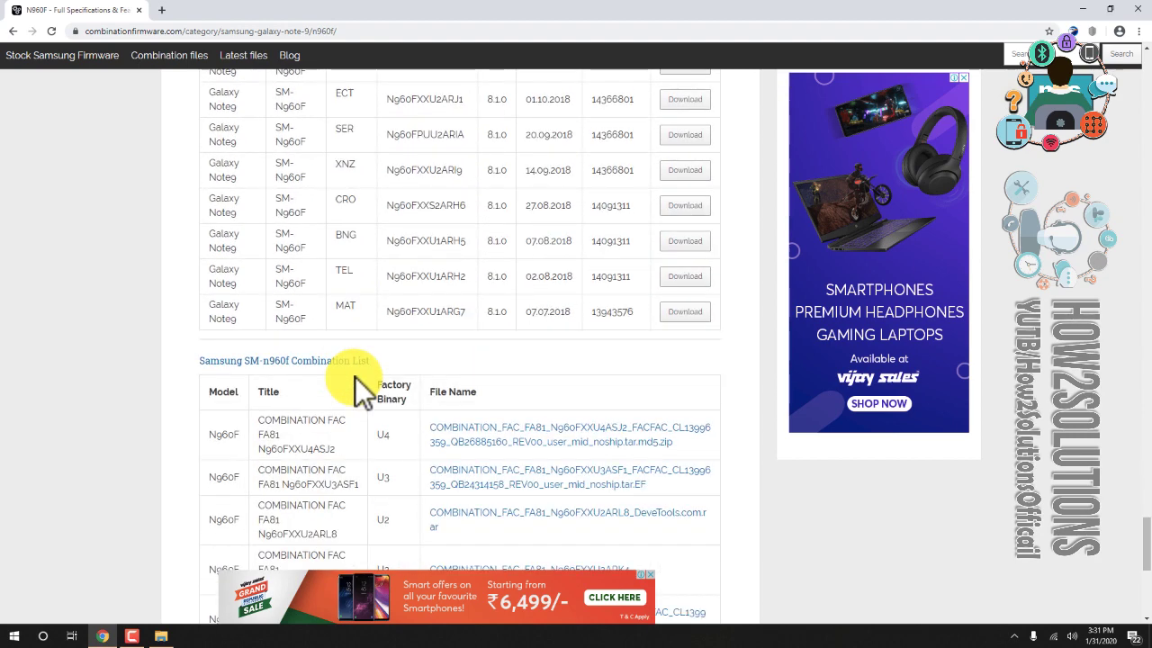
scroll("down", 3)
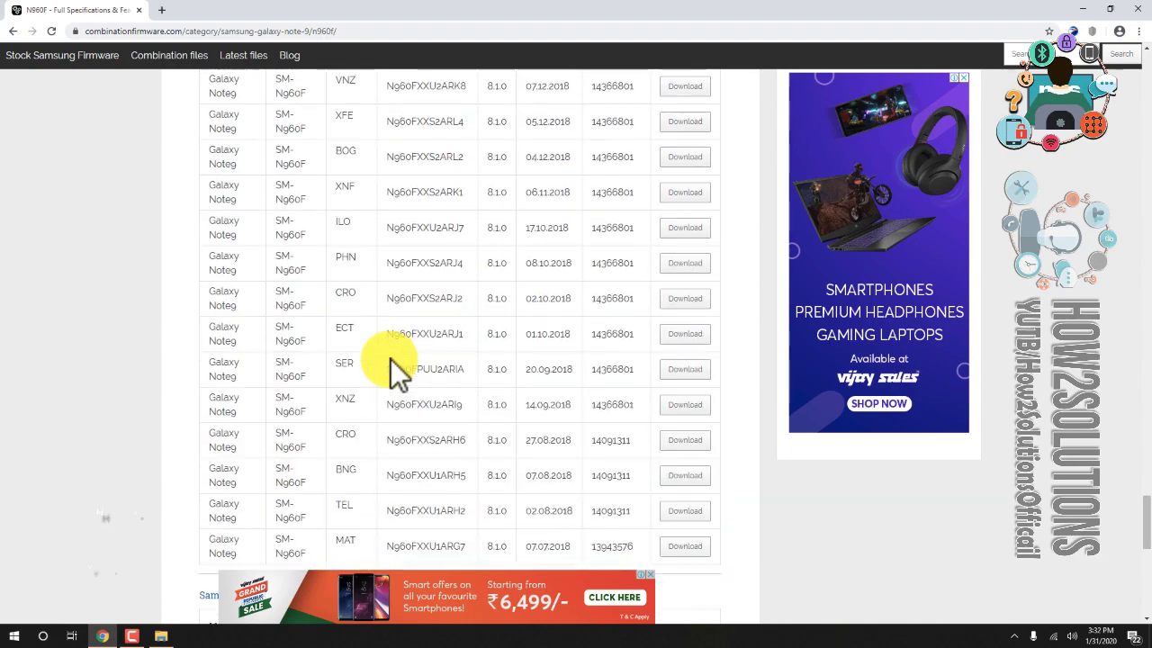
scroll("up", 3)
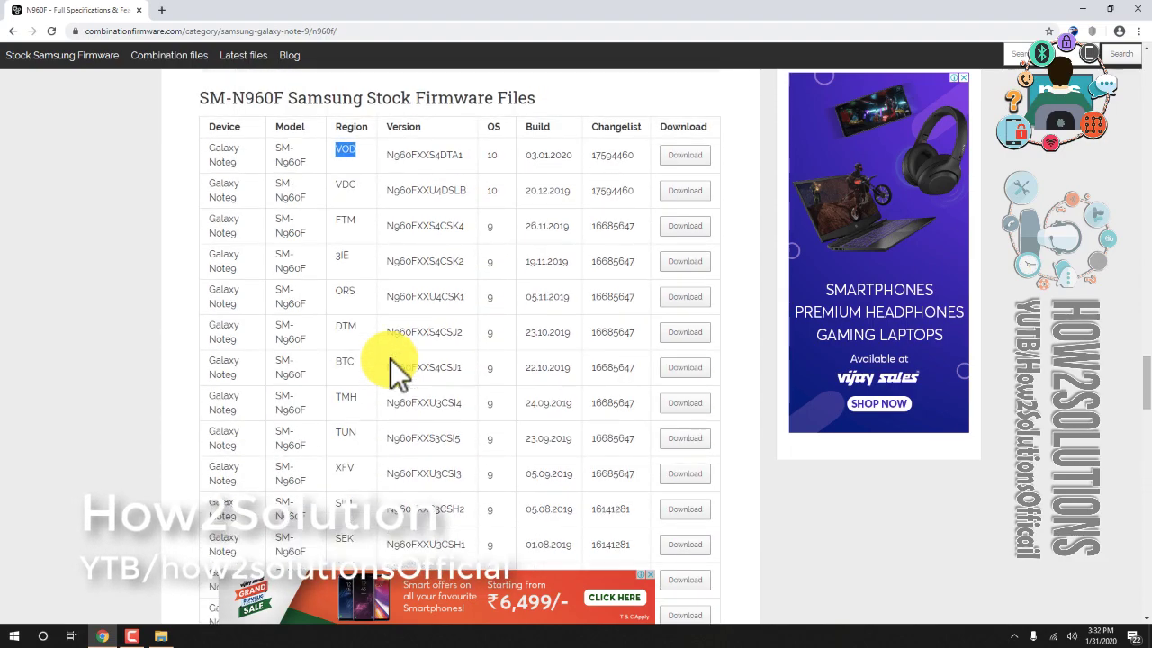
scroll("up", 3)
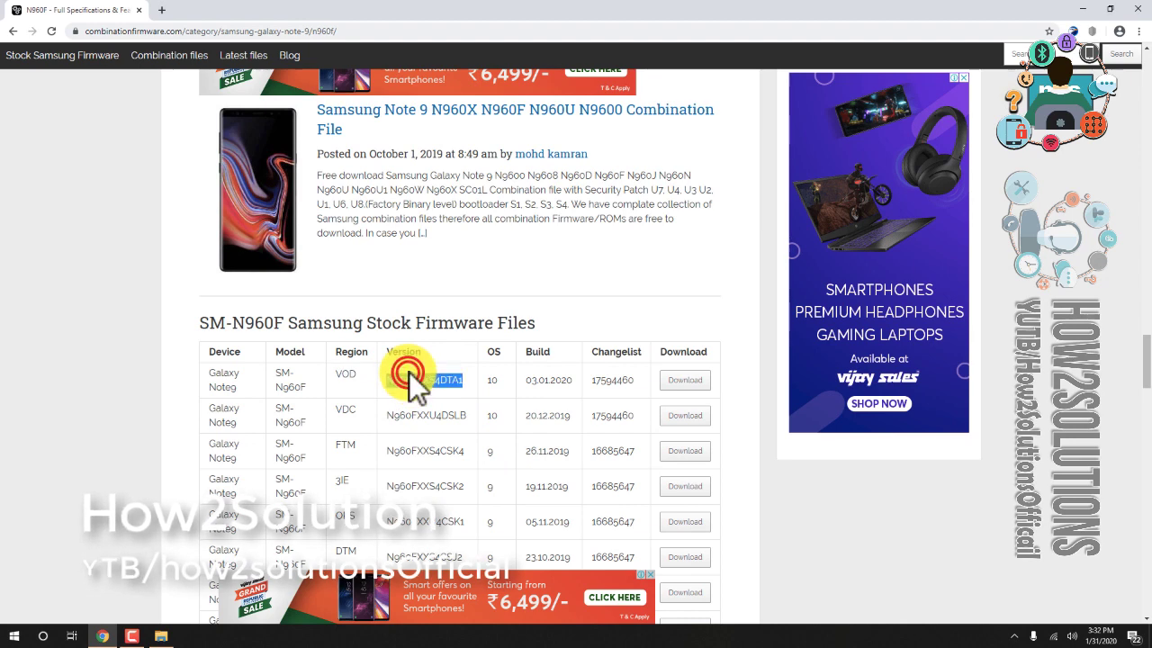
Download the N960FXXS4DTA1 VOD firmware zip from samfrew using the slow-speed option.
left_click(685, 379)
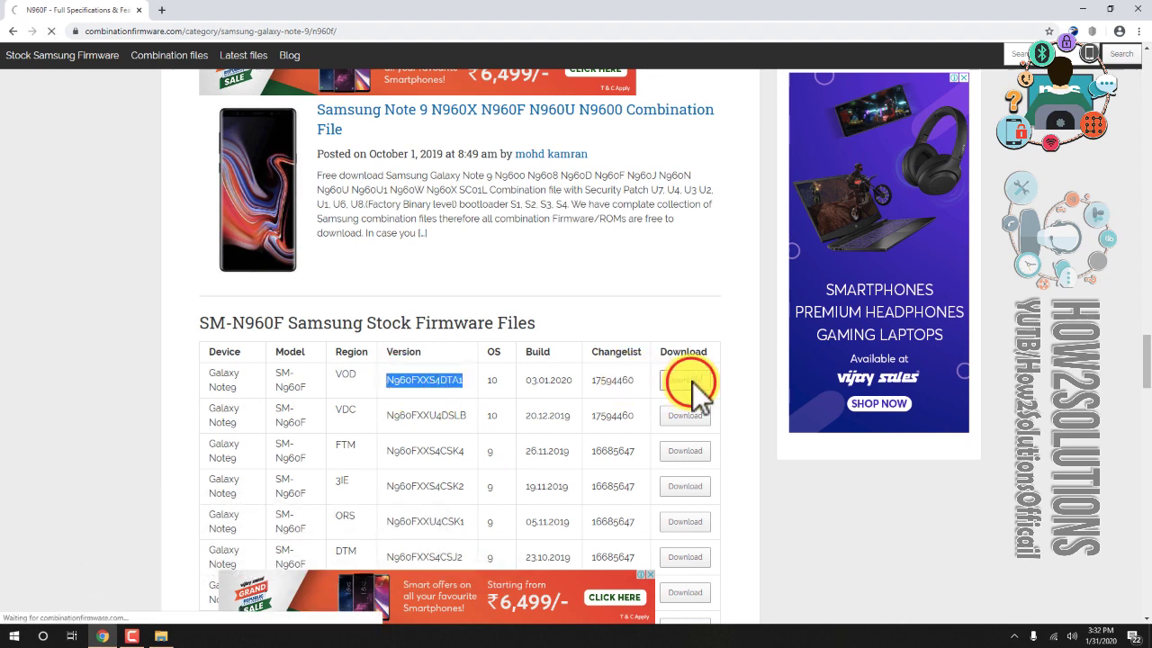
left_click(685, 379)
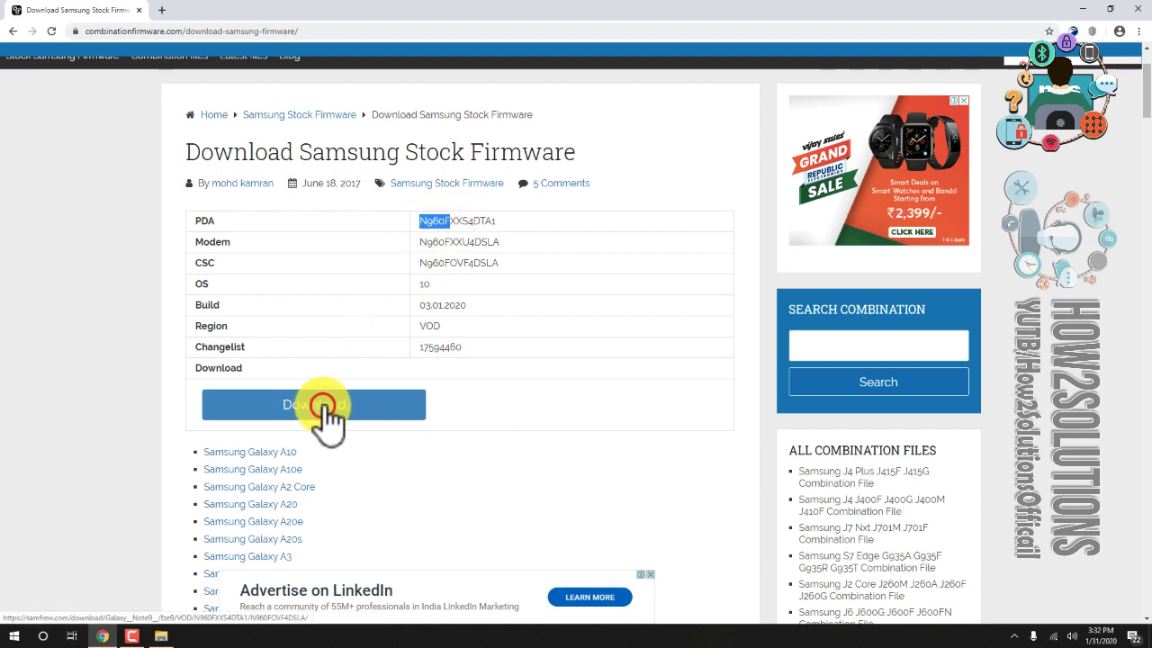
left_click(313, 404)
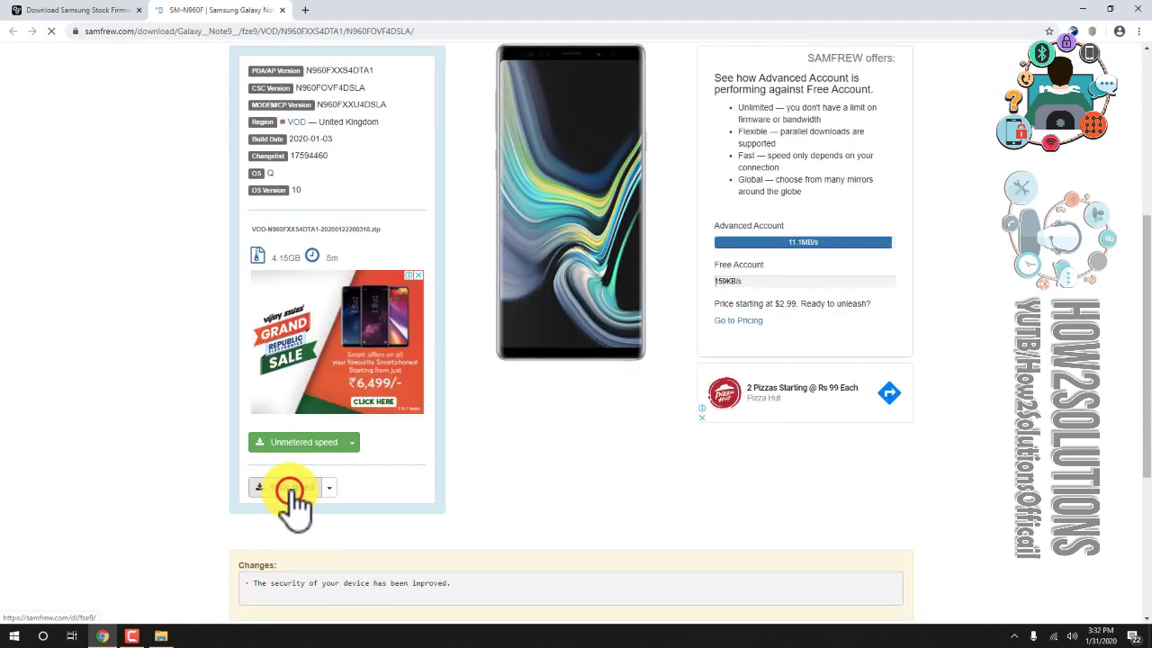
left_click(290, 487)
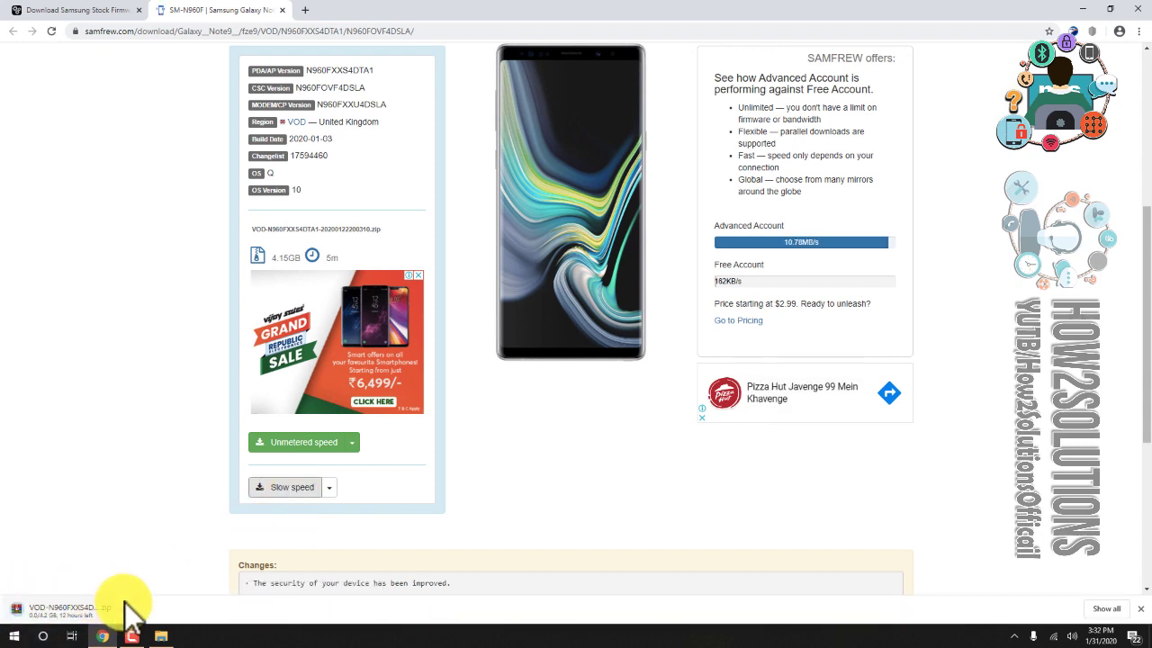
left_click(123, 608)
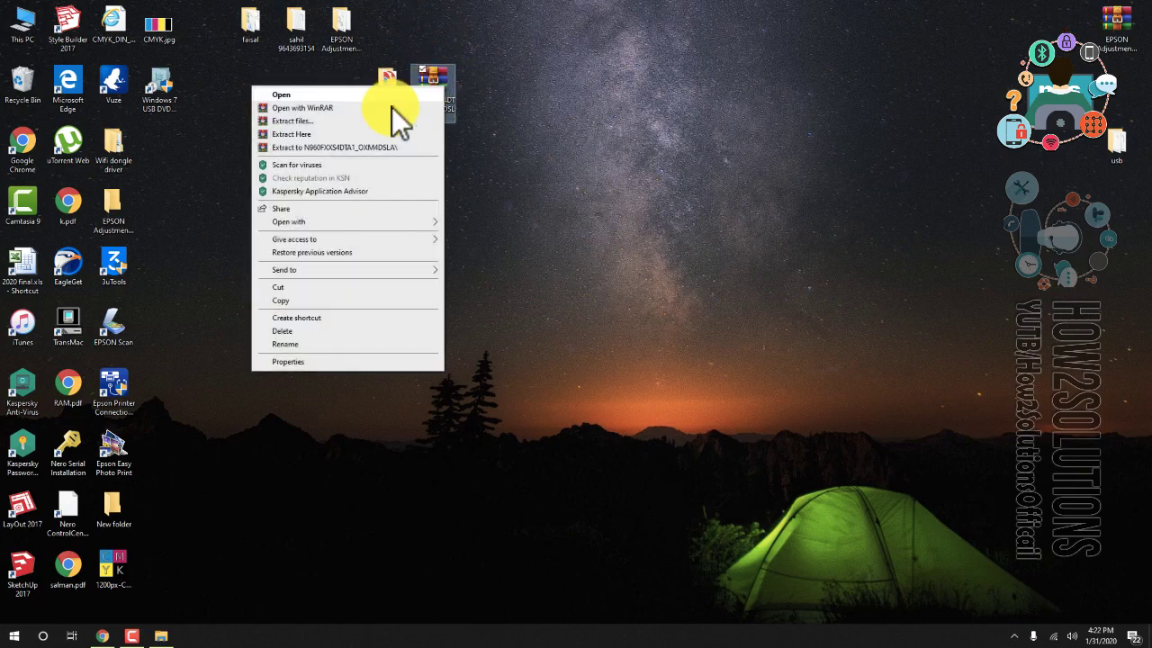
left_click(291, 121)
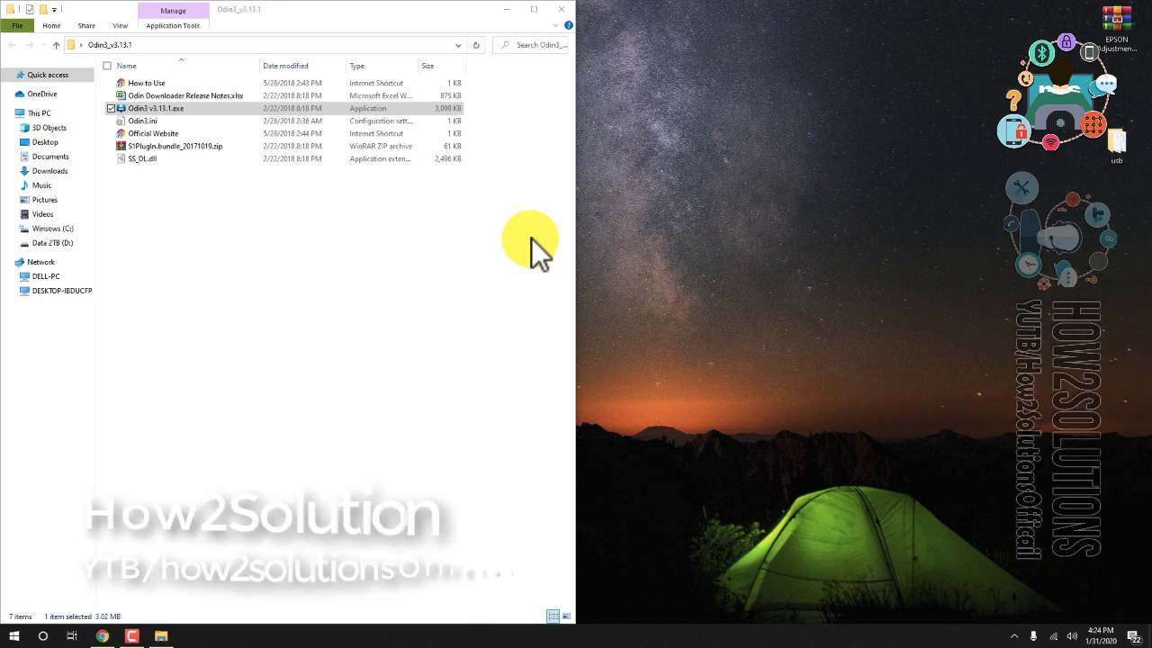
mouse_move(279, 36)
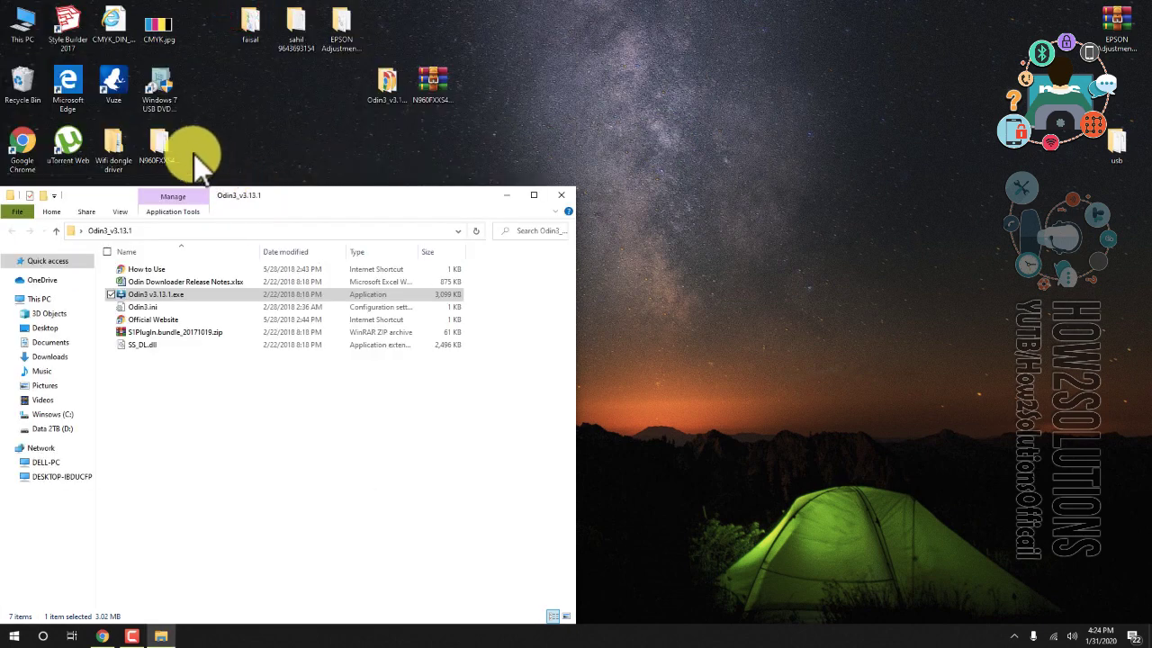
double_click(159, 144)
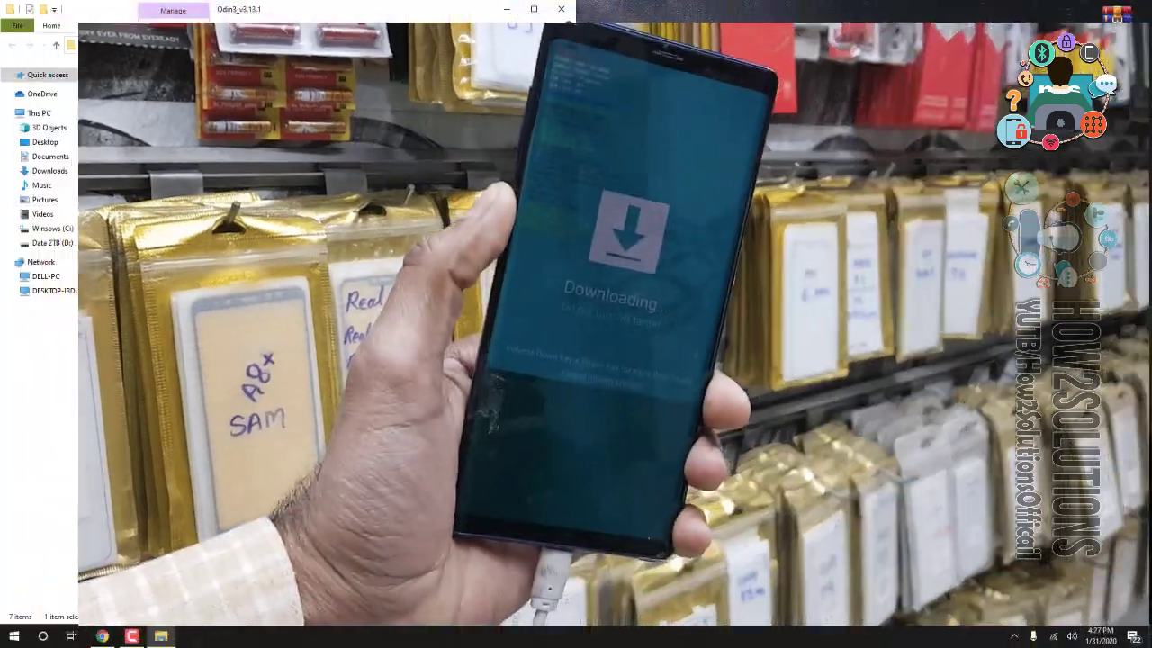
Launch Odin3 v3.13.1, dismiss its warning, and load BL_N960FXXS4DTA1 into the BL slot.
double_click(155, 108)
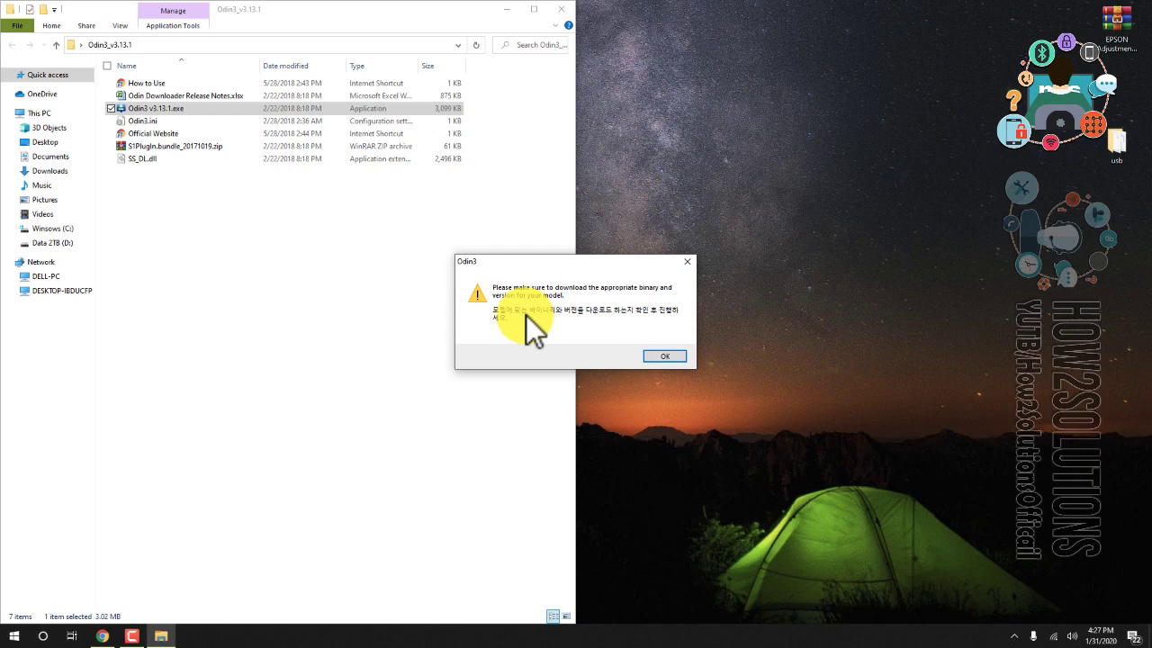
mouse_move(702, 391)
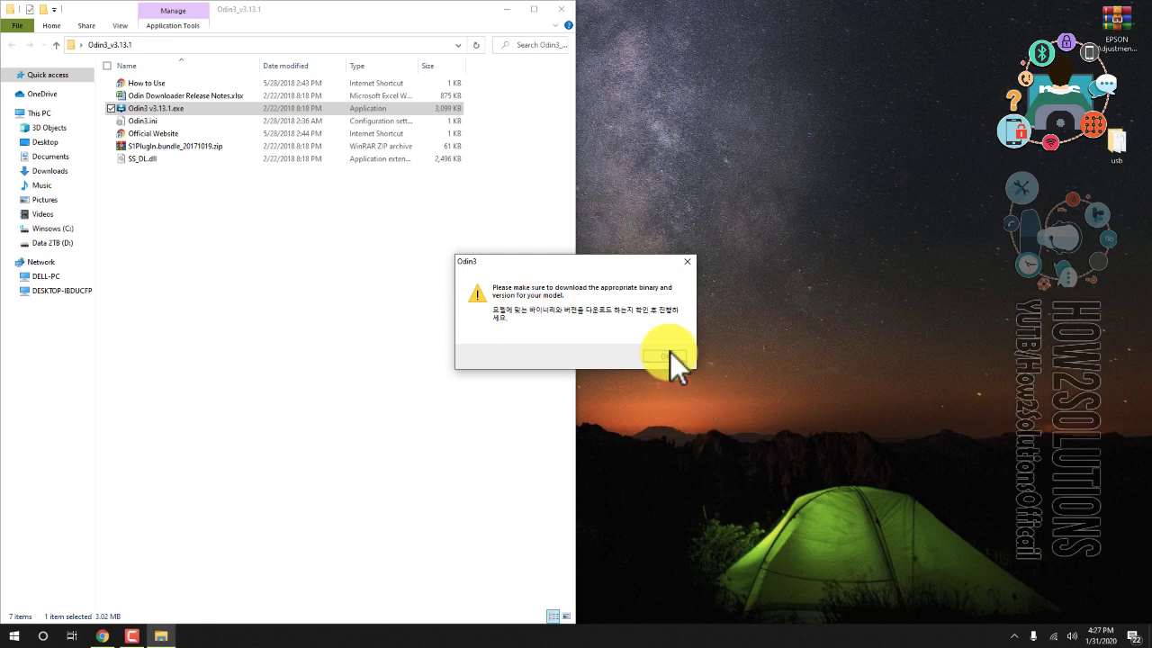
left_click(663, 356)
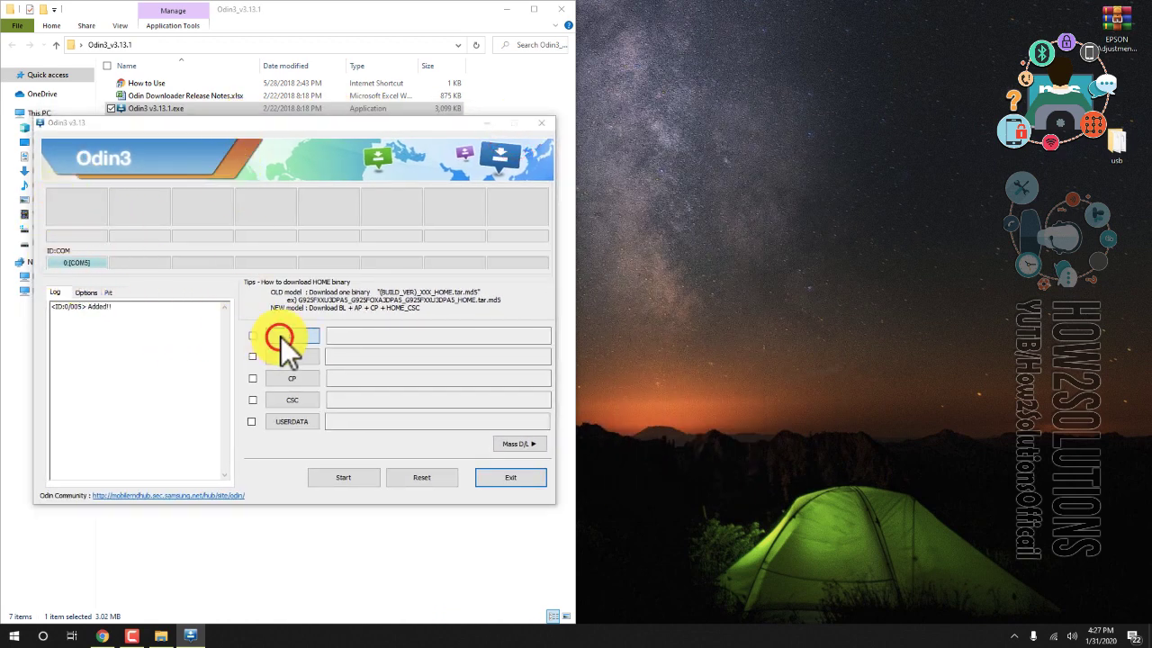
left_click(292, 334)
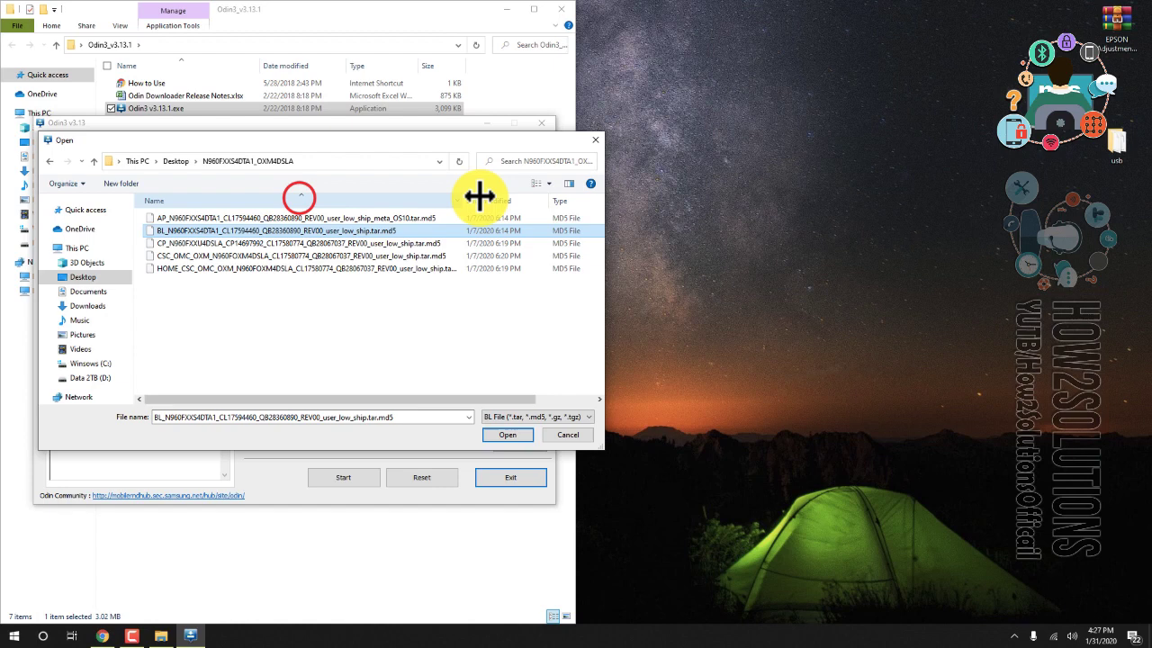
left_click(507, 434)
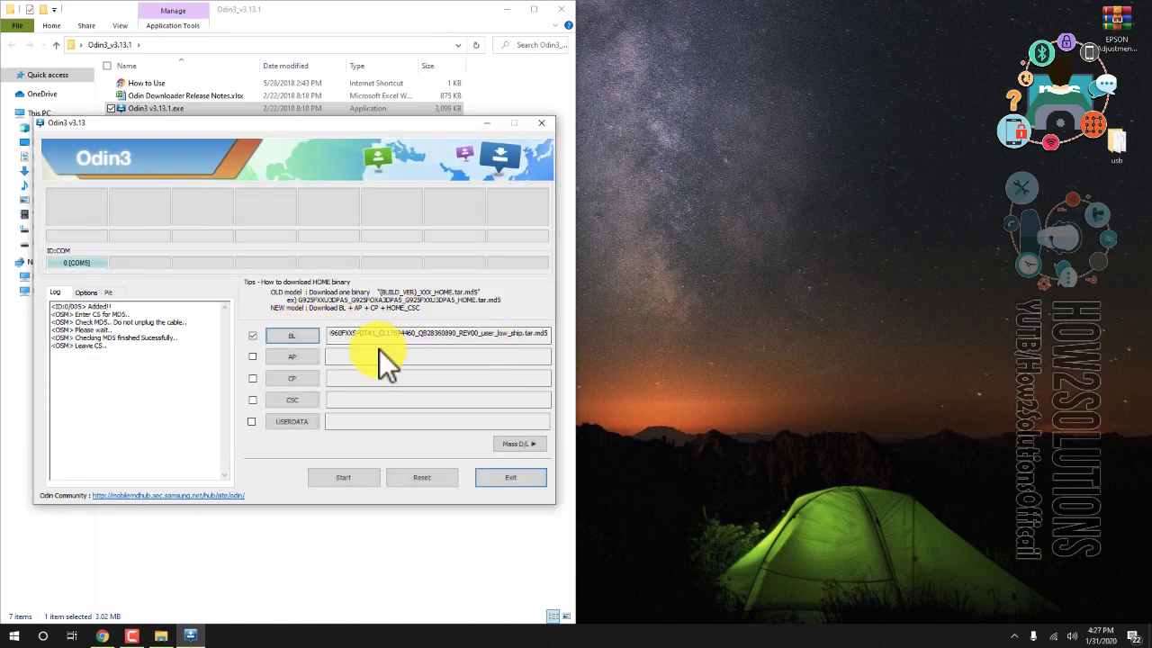
Load the AP firmware file into Odin3's AP slot.
left_click(292, 356)
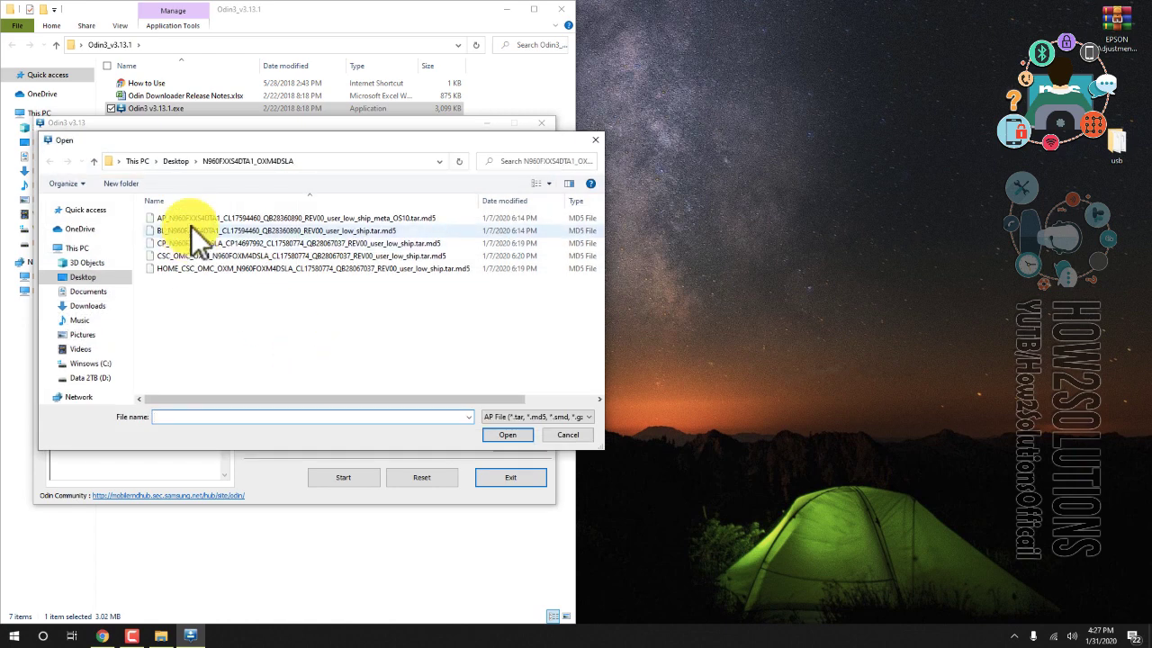
left_click(508, 435)
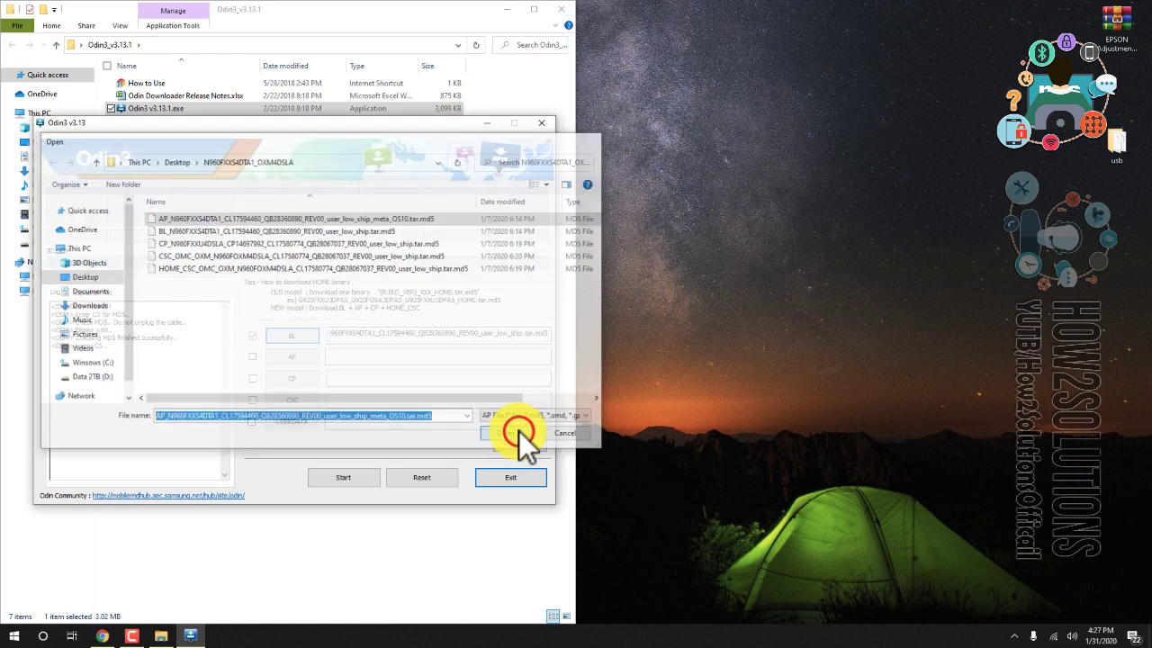
left_click(513, 433)
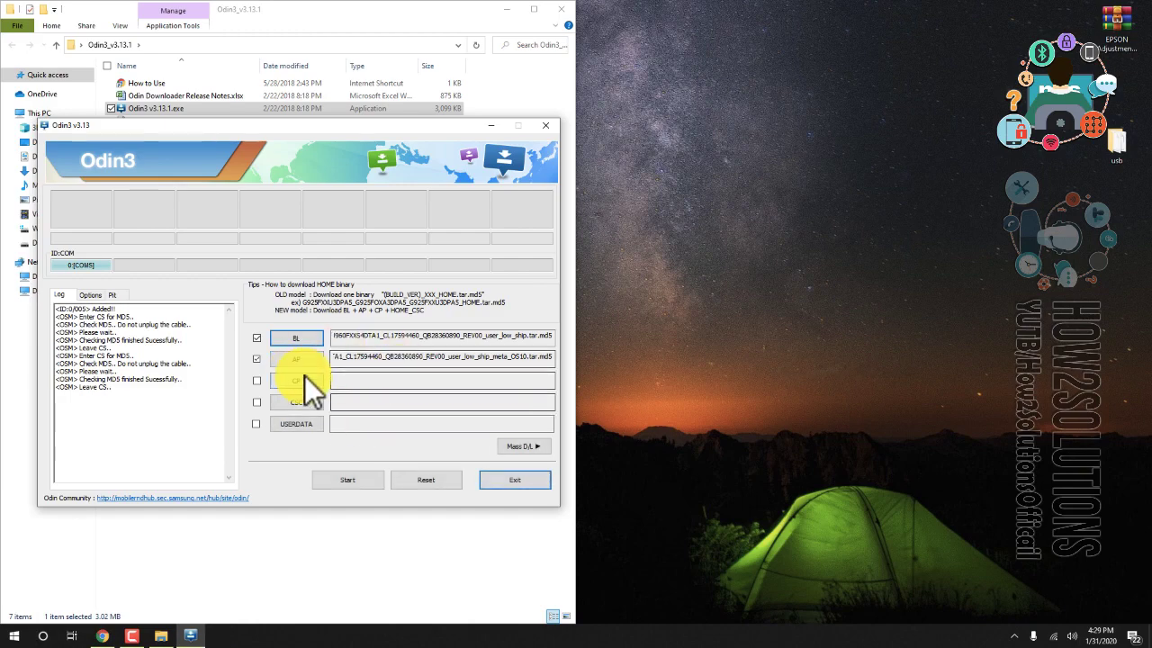
Load the CP modem and CSC files, then start flashing the phone.
left_click(296, 380)
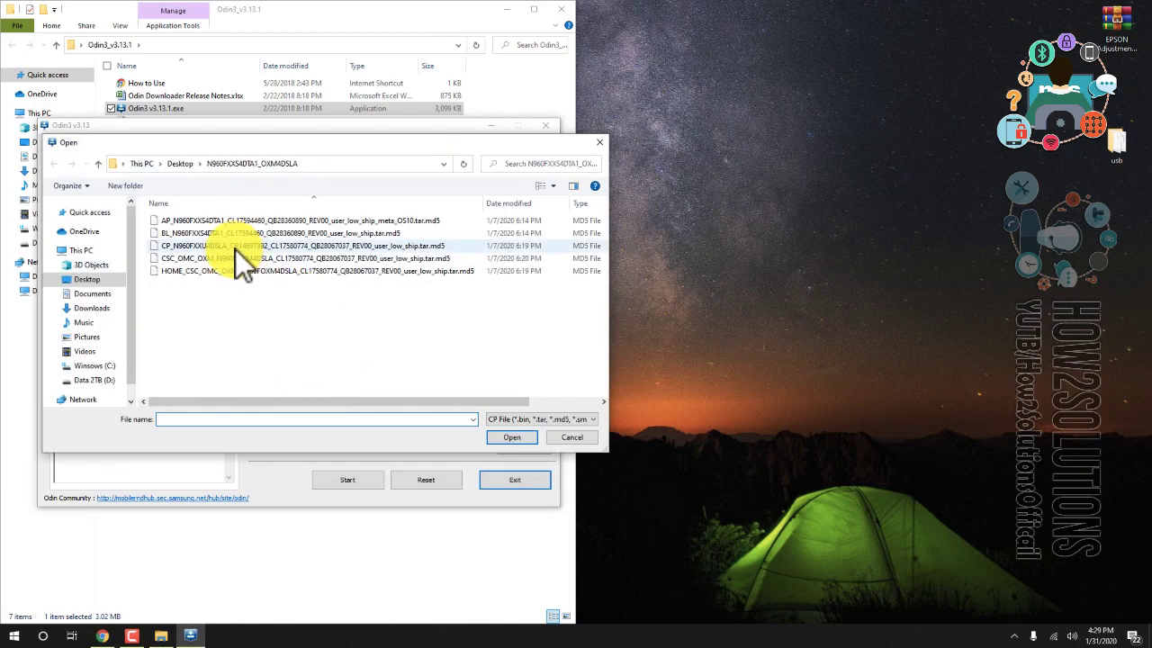
left_click(511, 436)
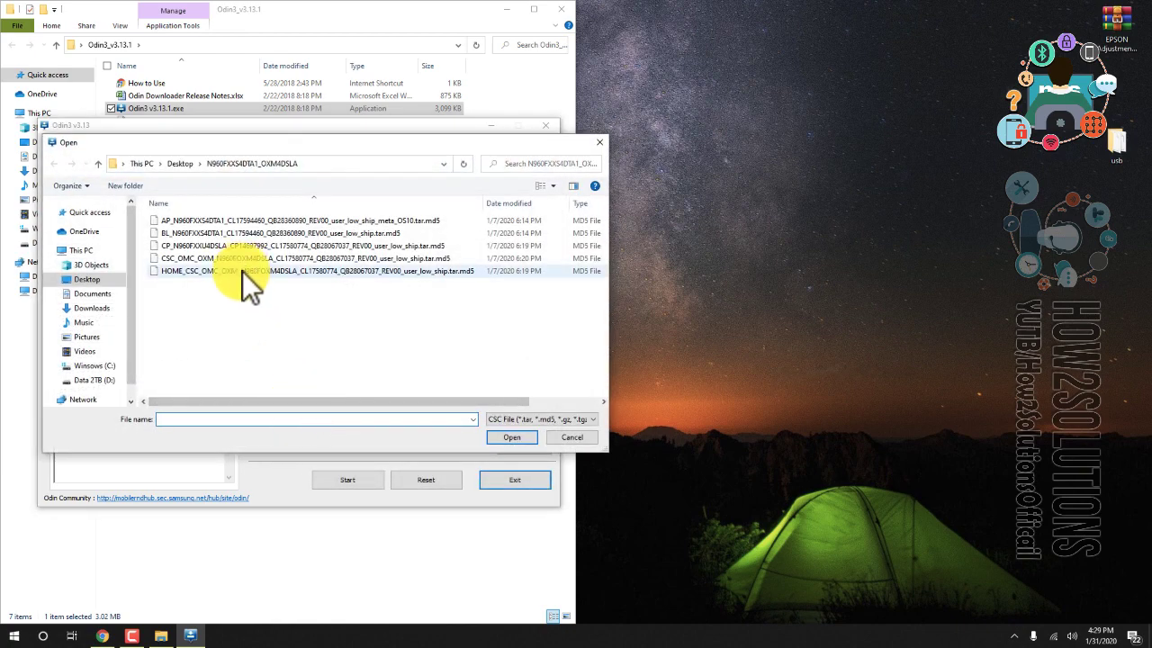
left_click(315, 259)
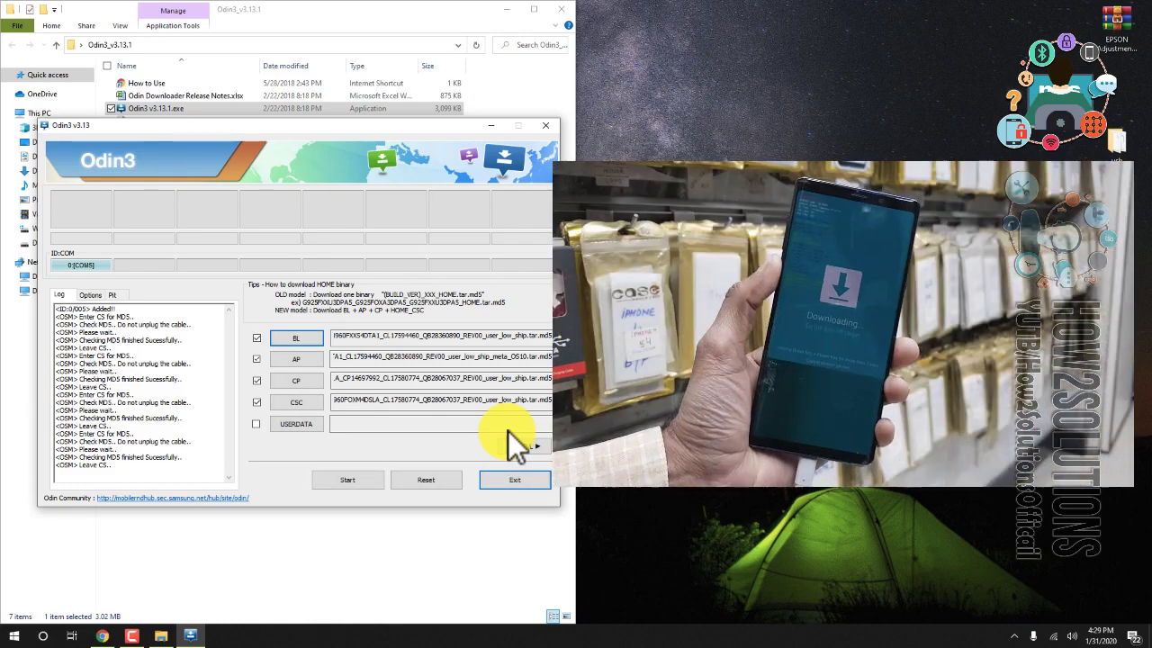
left_click(348, 480)
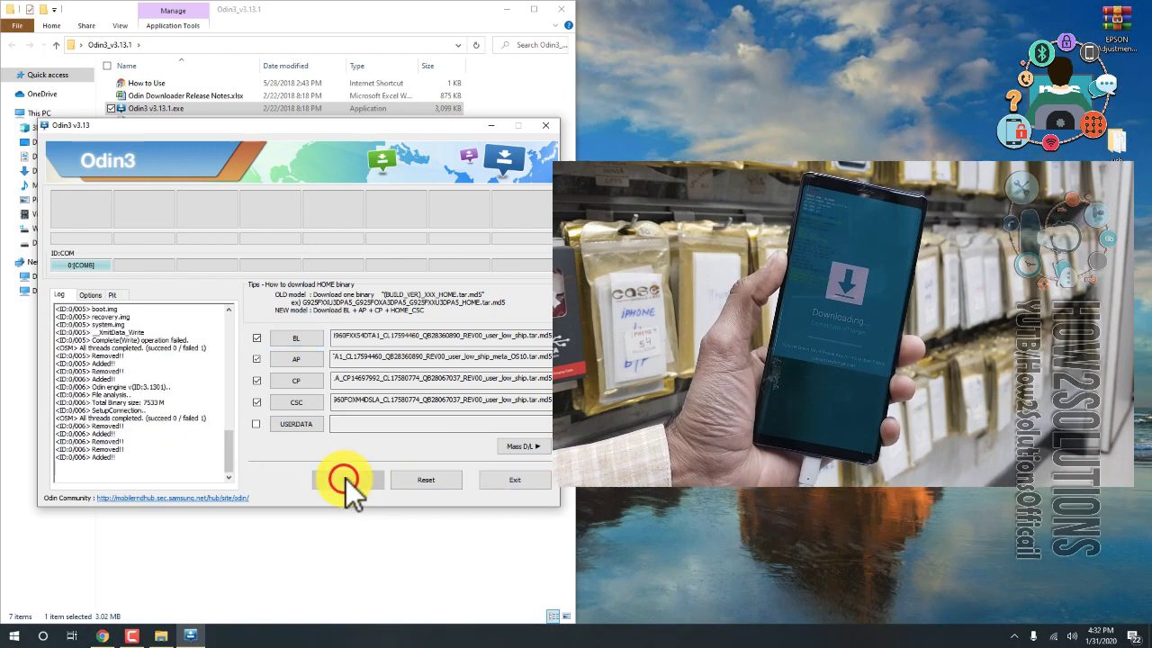
left_click(346, 480)
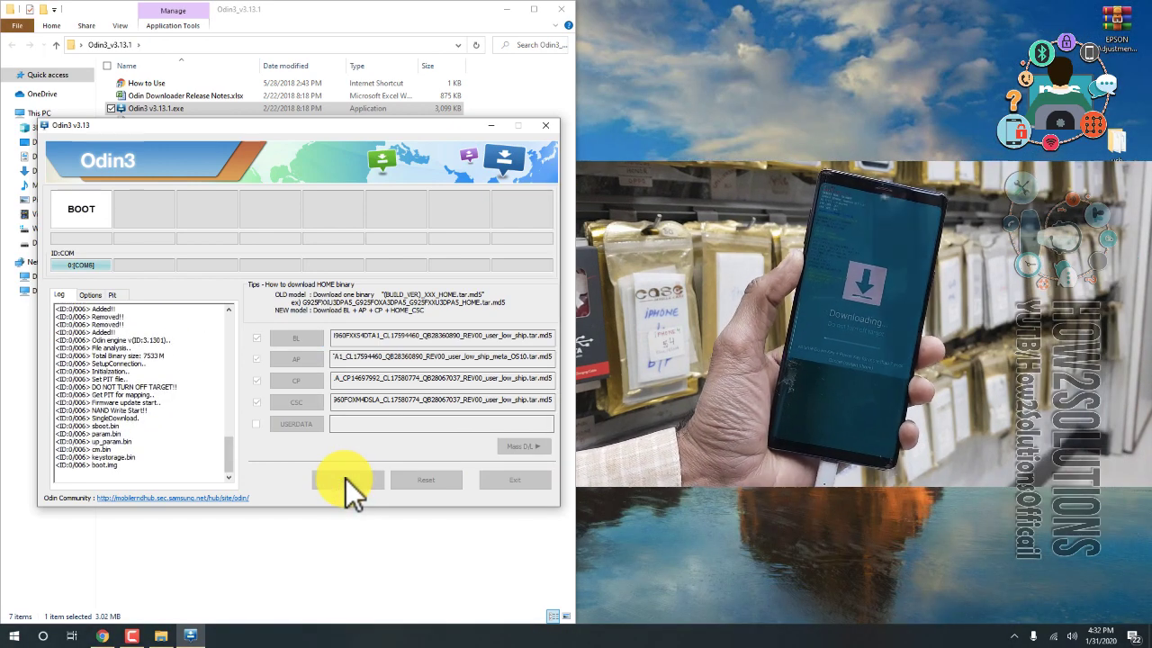